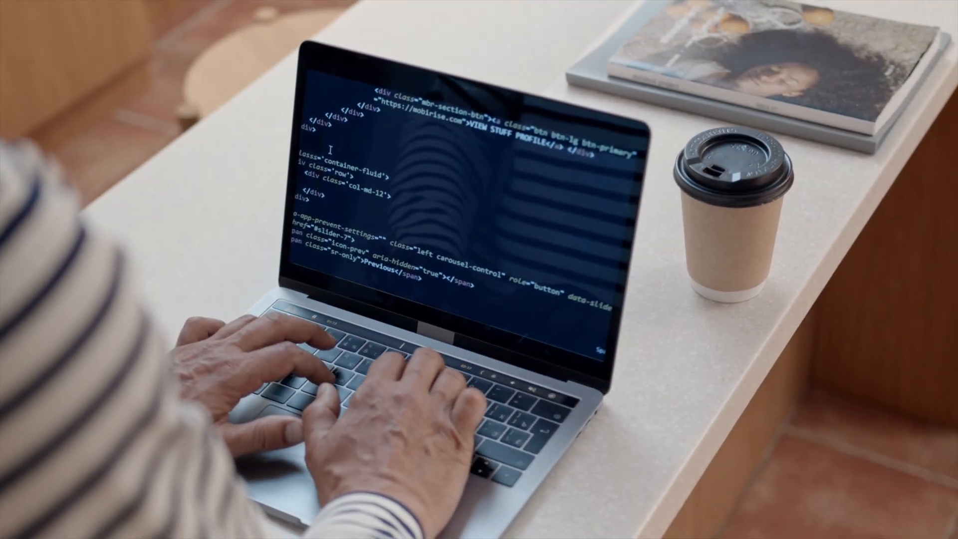
# Open the sponsored 'Create Your Free Account Today' result and scroll through the Azure free account page.
pyautogui.write('h1')
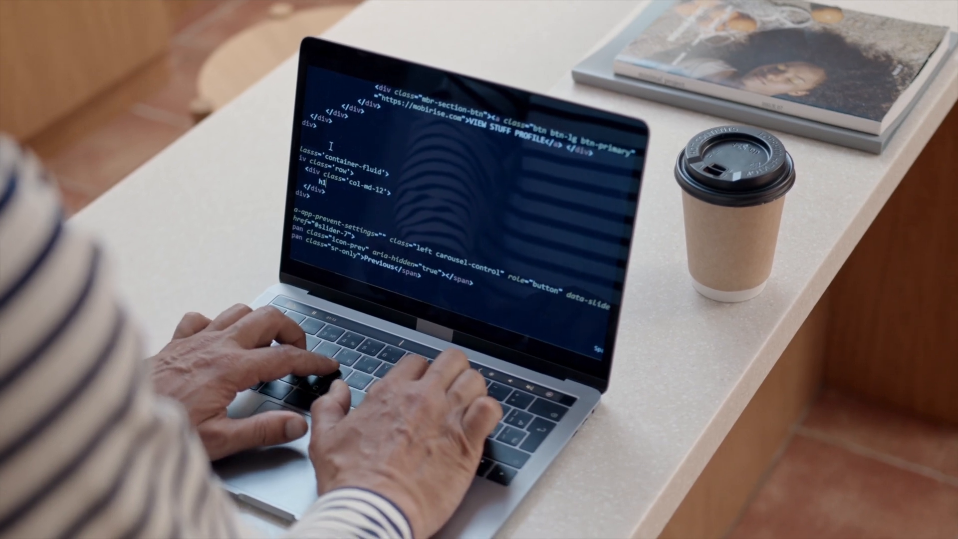
pyautogui.write('></h1>')
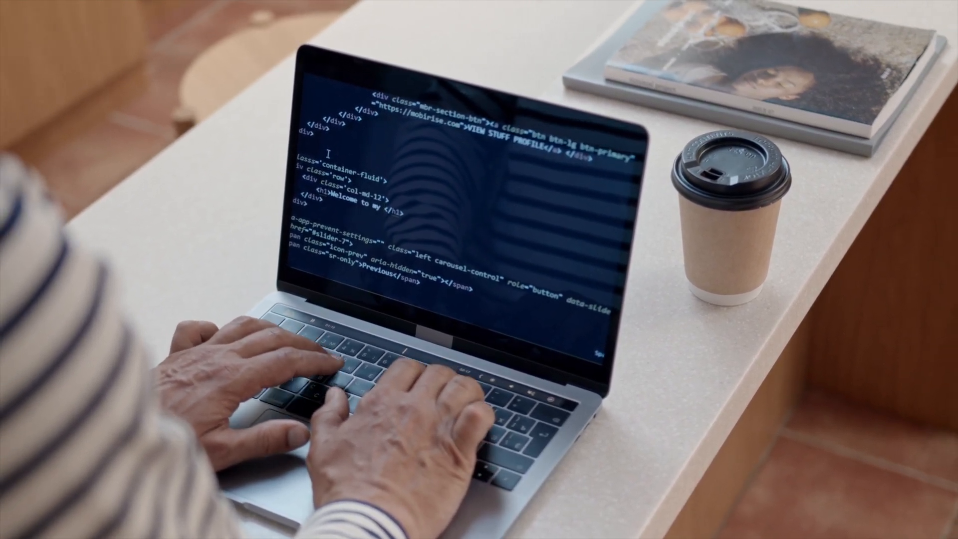
pyautogui.write('Sit')
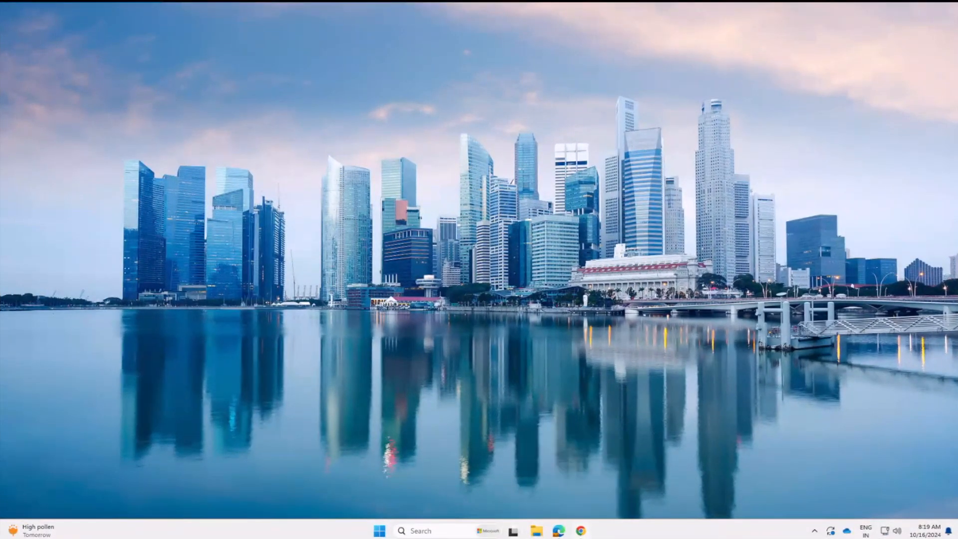
pyautogui.click(578, 530)
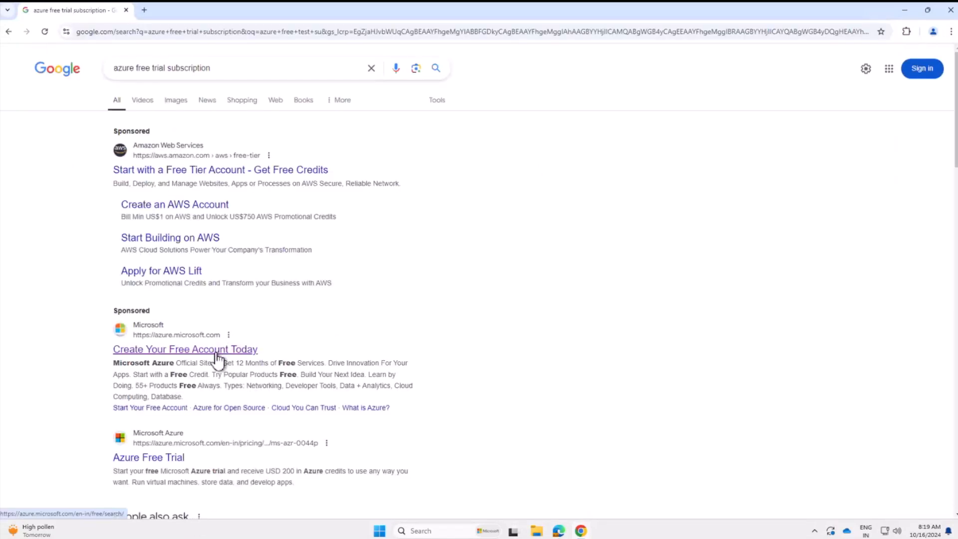
pyautogui.click(185, 349)
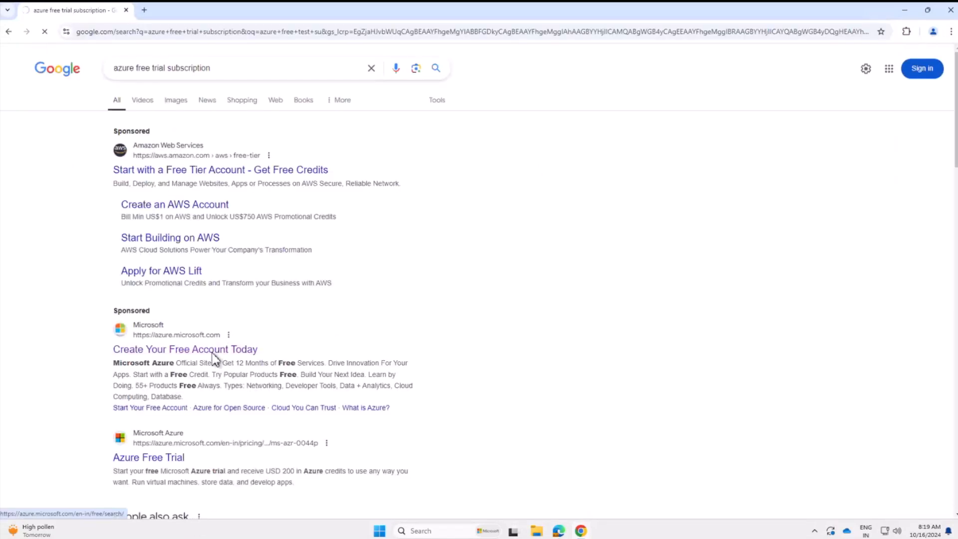
pyautogui.click(185, 349)
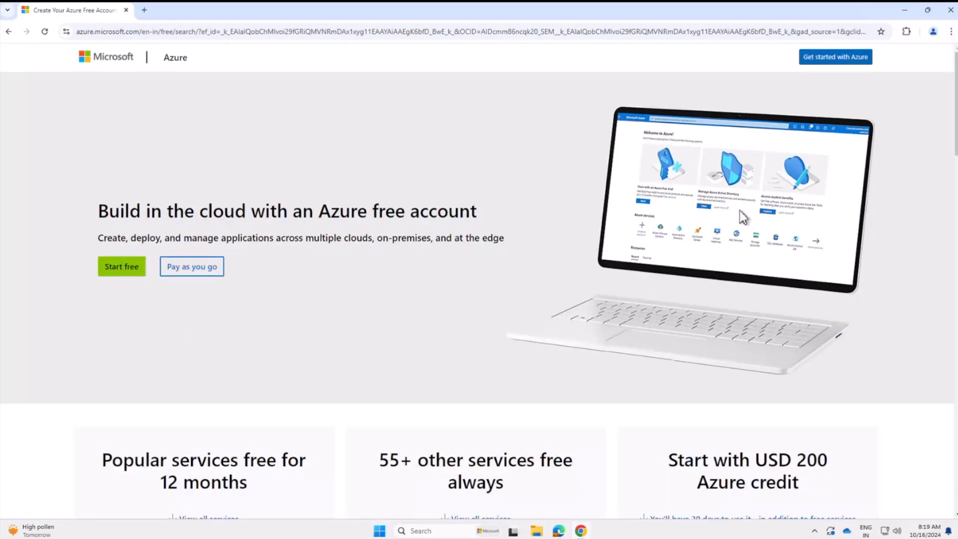
pyautogui.scroll(-3)
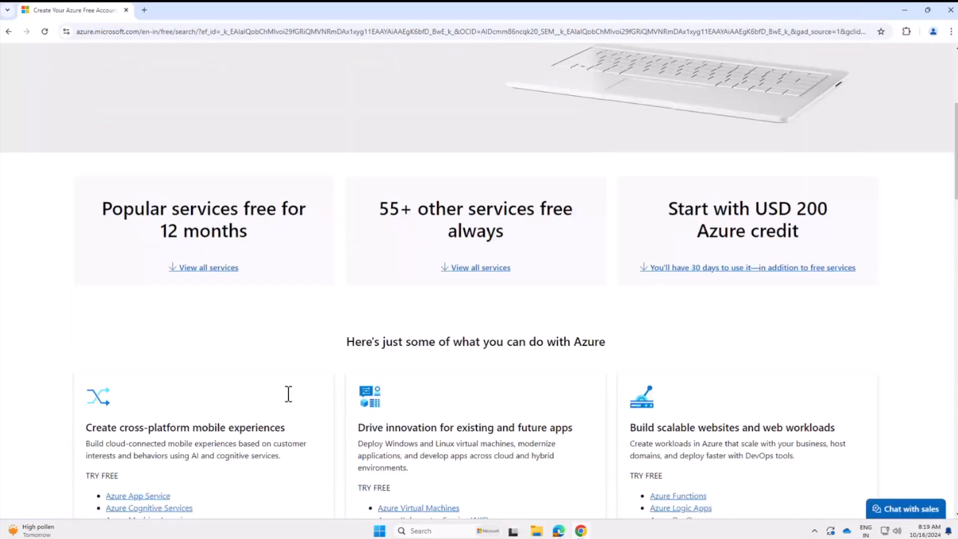
pyautogui.scroll(-3)
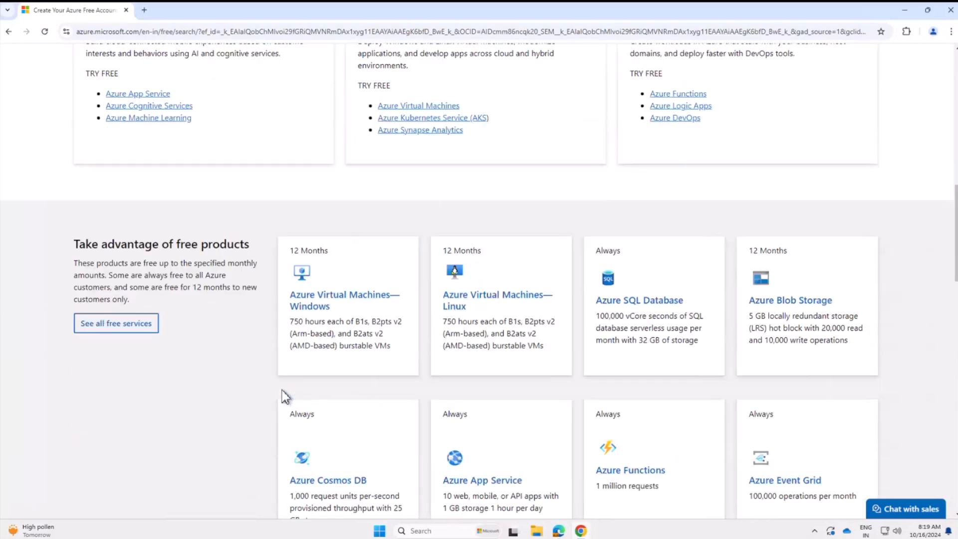
pyautogui.scroll(-3)
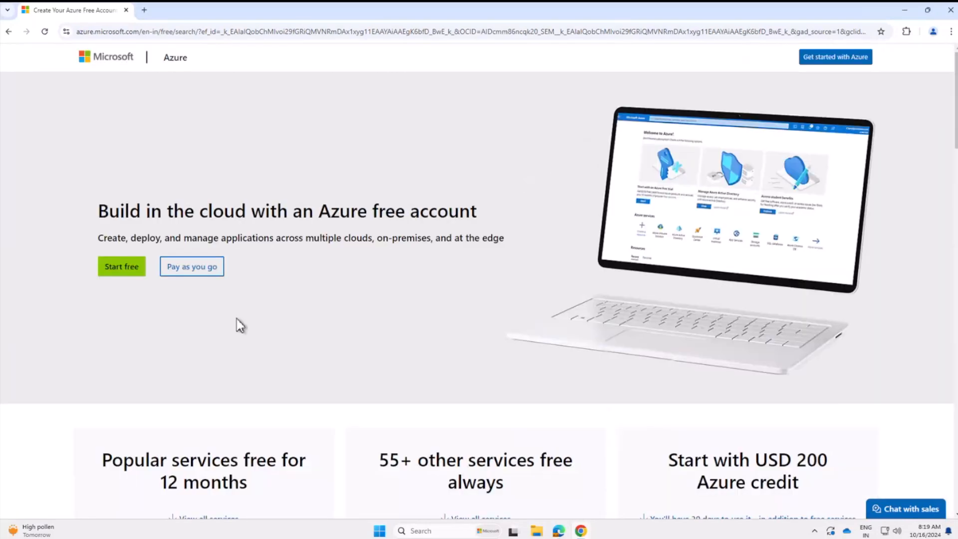
# Start the free signup, choose 'Use another account', and reach the blank Create account form.
pyautogui.click(120, 267)
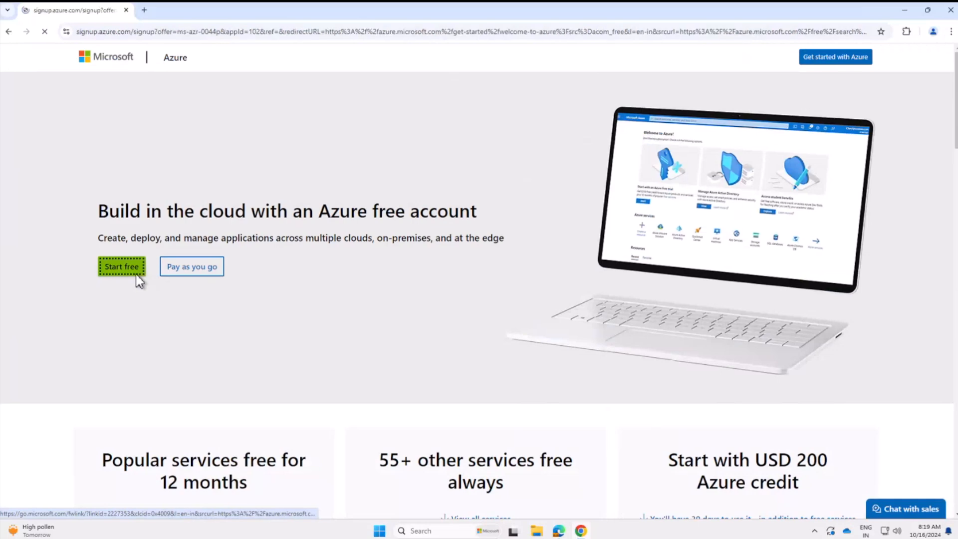
pyautogui.click(121, 267)
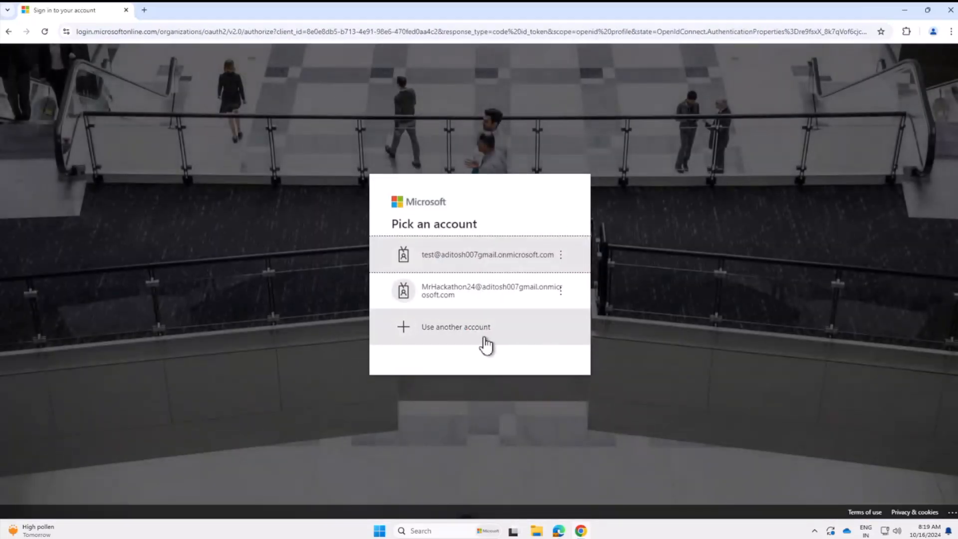
pyautogui.click(455, 327)
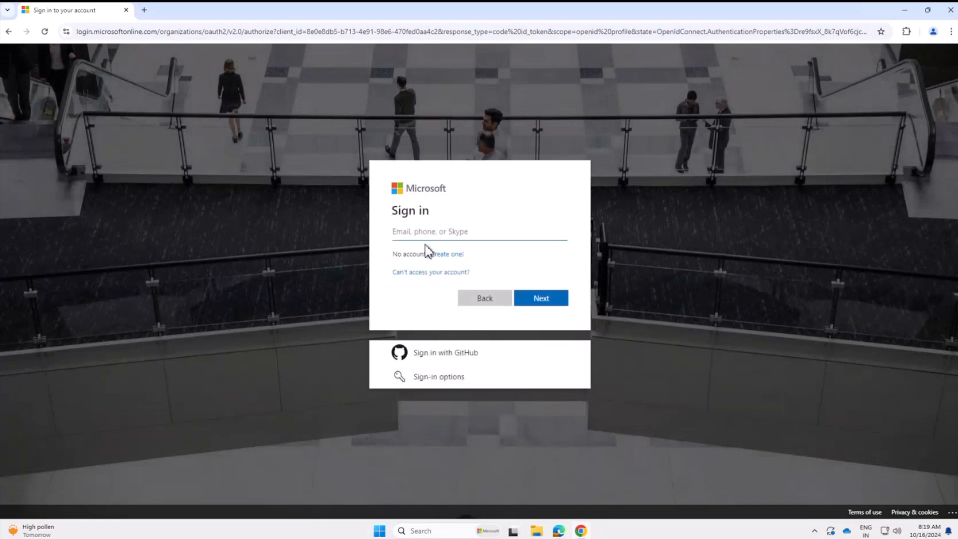
pyautogui.click(447, 253)
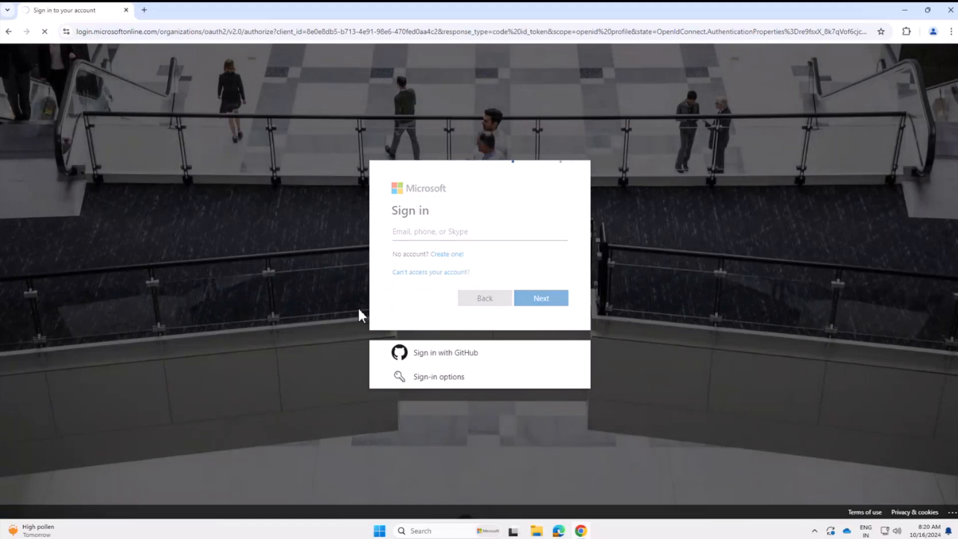
pyautogui.click(446, 253)
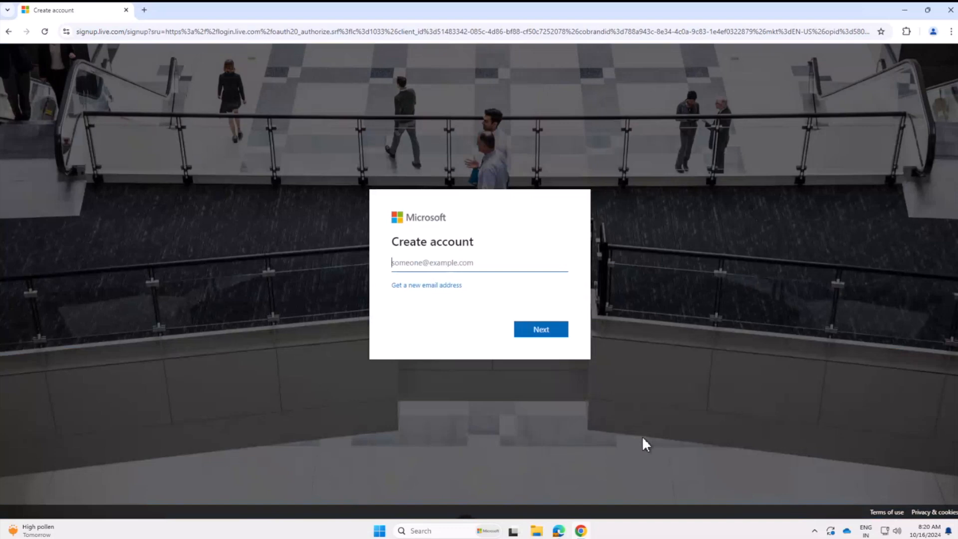
pyautogui.moveTo(642, 447)
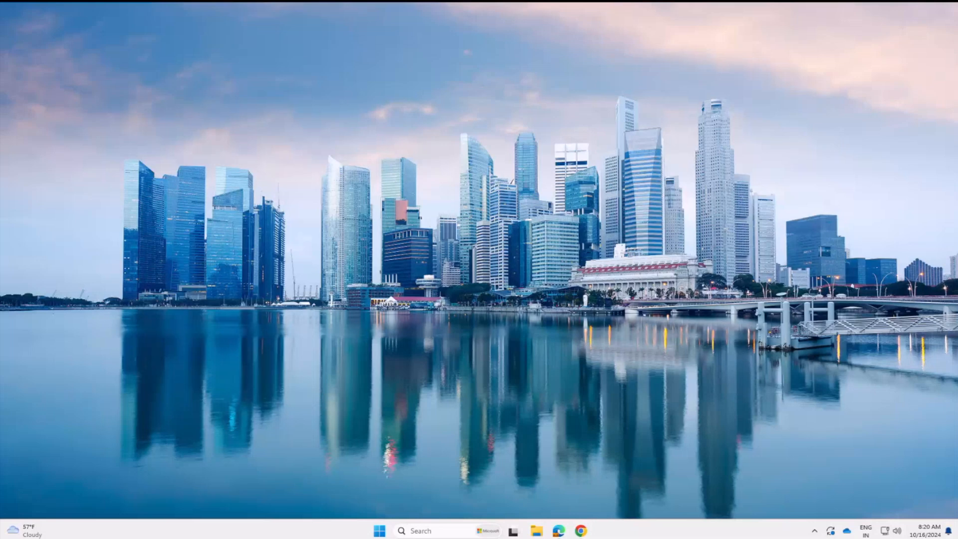
pyautogui.moveTo(502, 297)
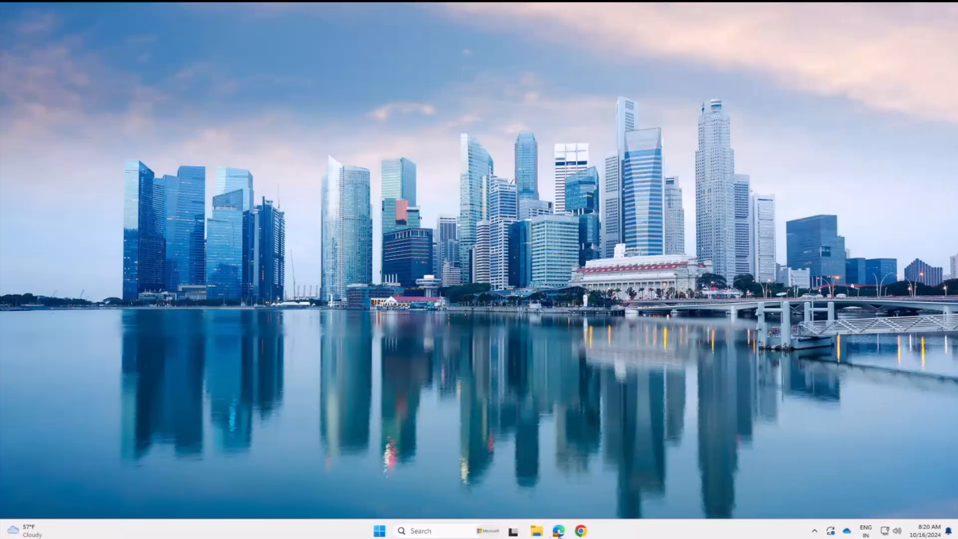
# Bring up the Azure portal home in Edge and view the remaining-credit notification.
pyautogui.click(579, 530)
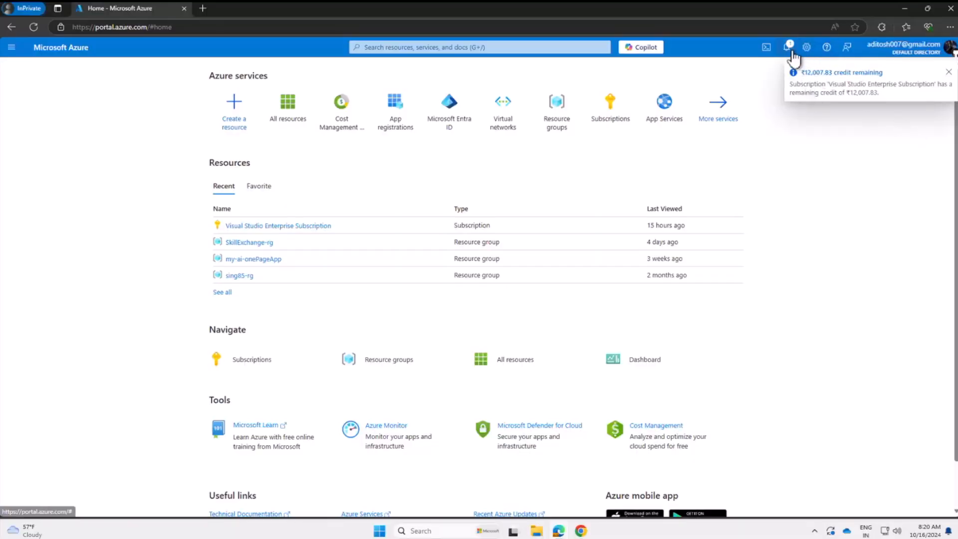
pyautogui.click(788, 47)
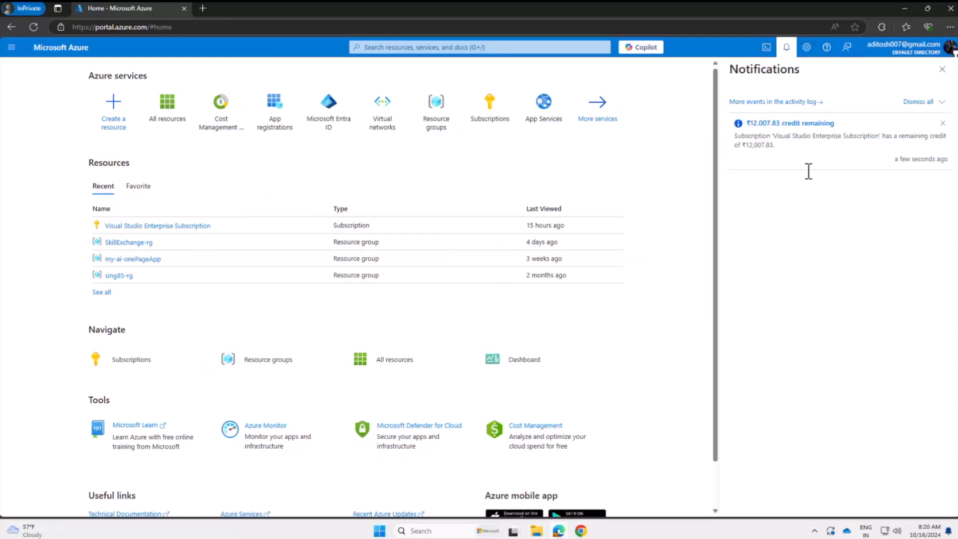
pyautogui.moveTo(714, 326)
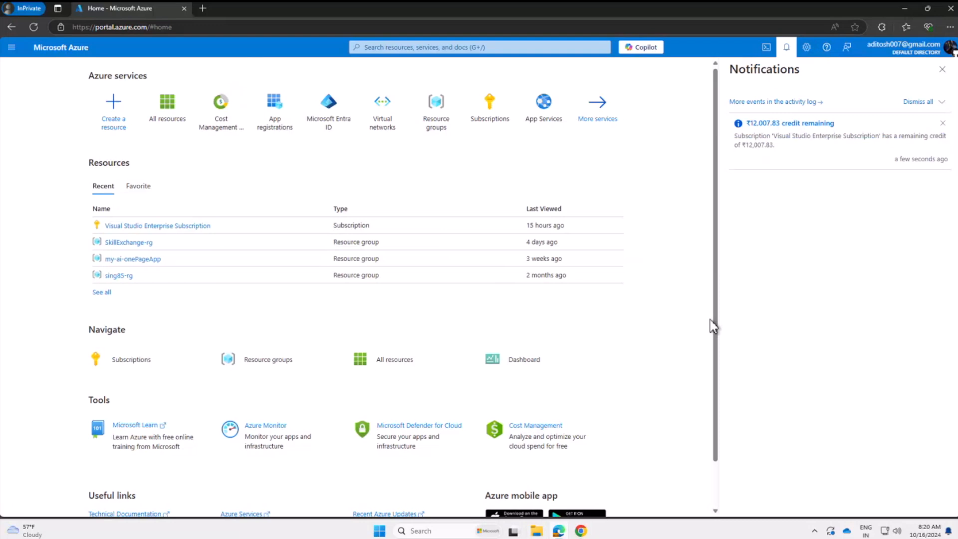
pyautogui.moveTo(190, 204)
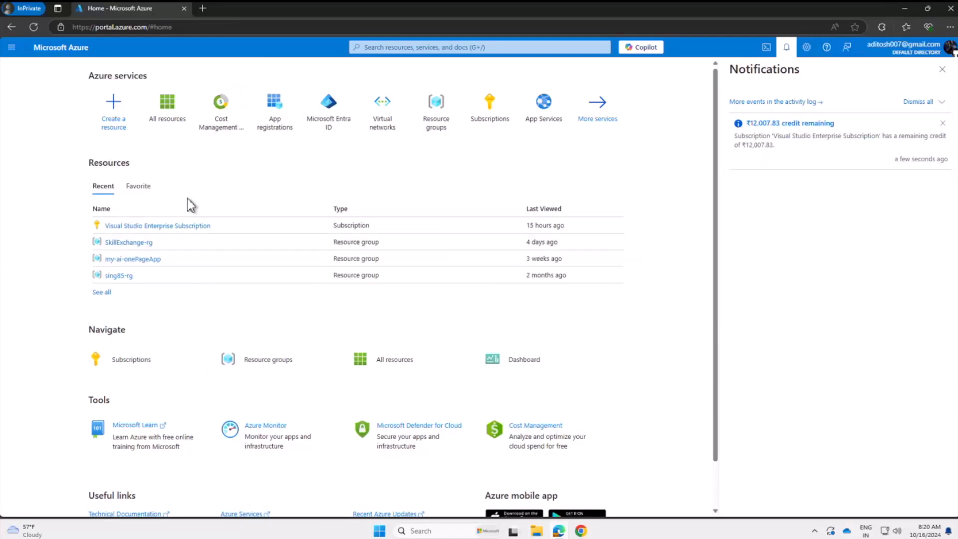
pyautogui.moveTo(113, 110)
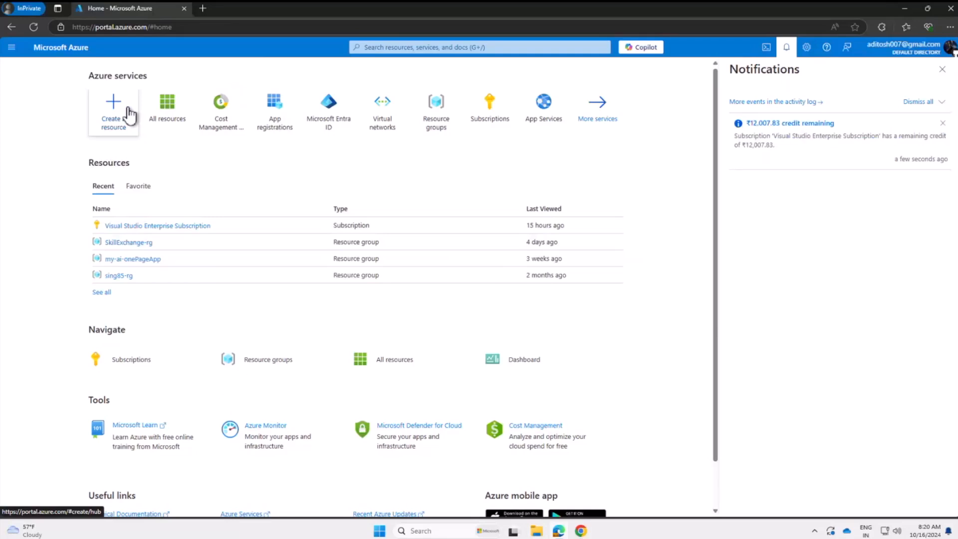
# Search the Marketplace for 'azure machine learning' and start creating an Azure Machine Learning workspace.
pyautogui.click(113, 110)
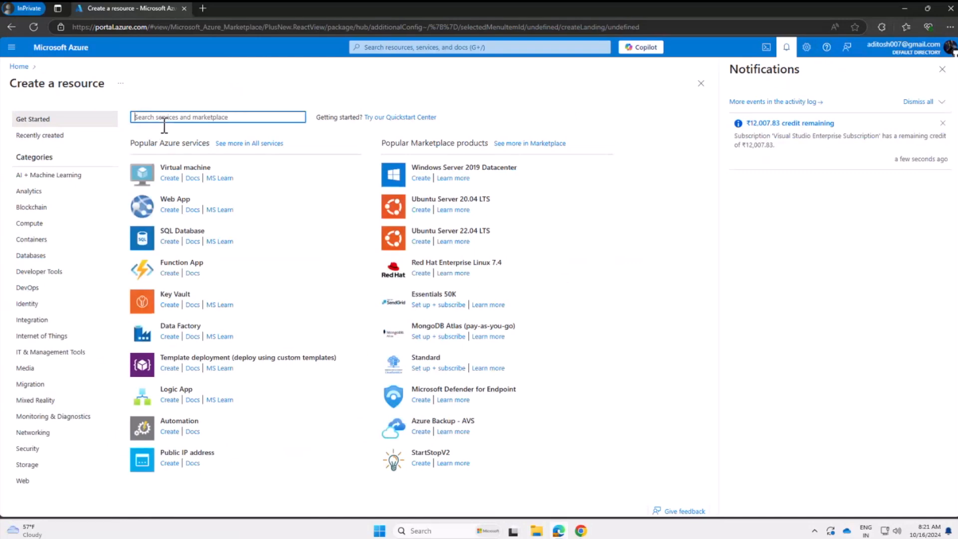
pyautogui.write('azure machine learning')
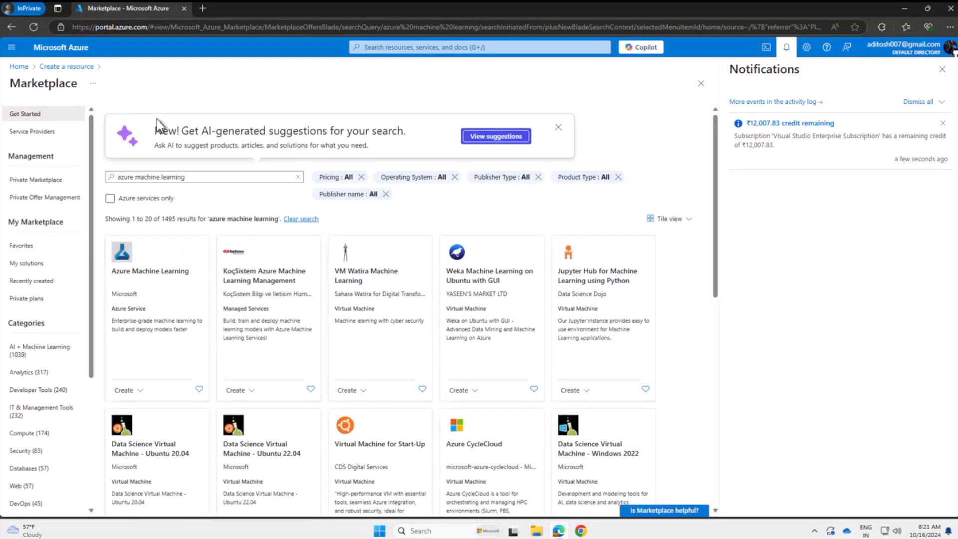
pyautogui.click(149, 271)
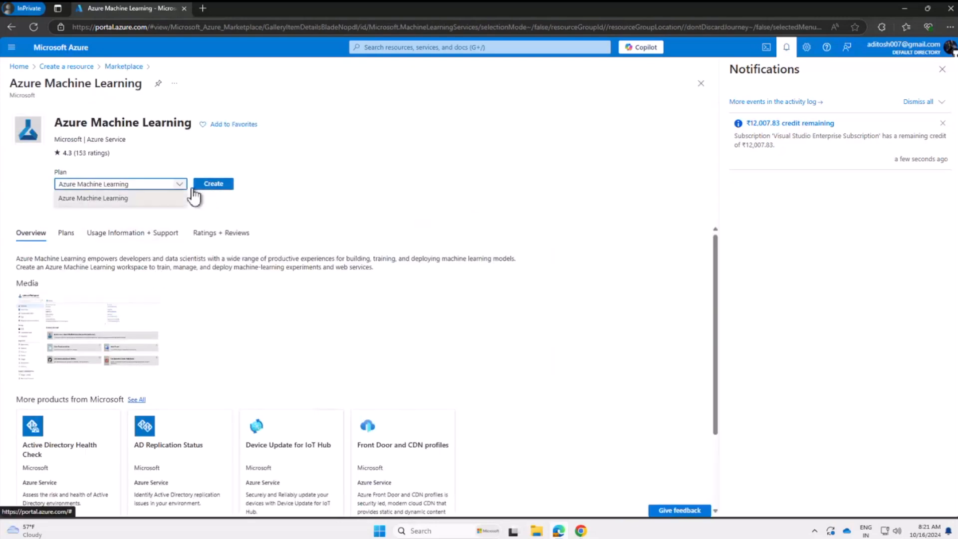
pyautogui.click(213, 183)
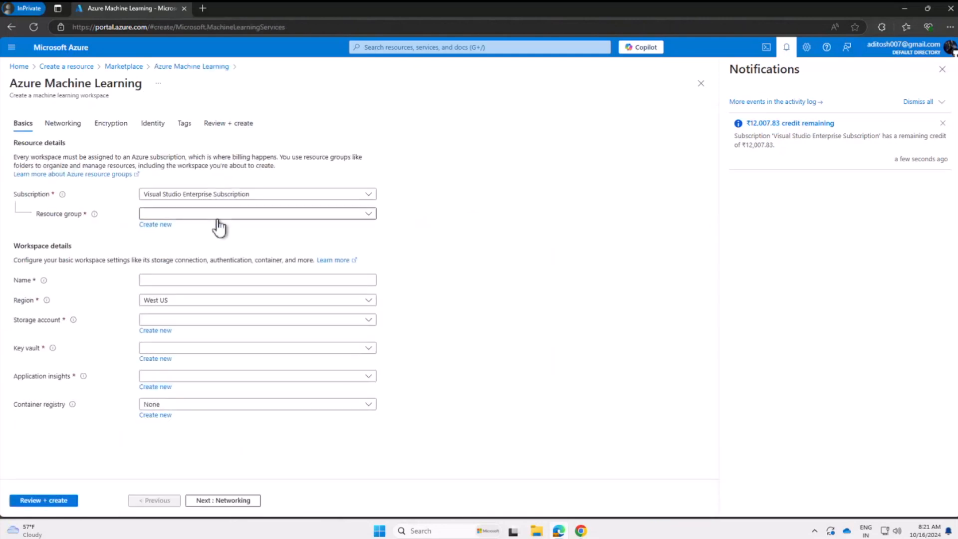
# Create the new resource group azureML-rg and name the workspace demoML.
pyautogui.click(154, 225)
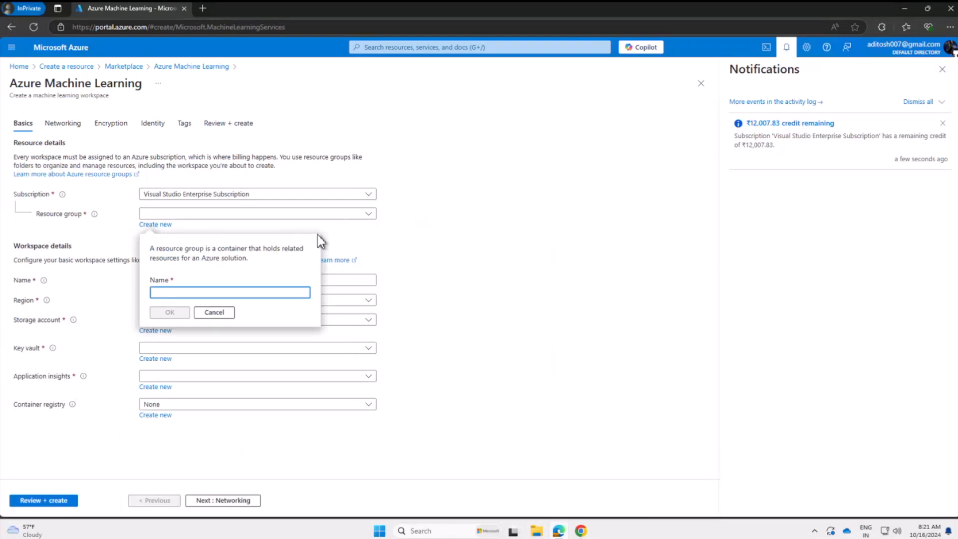
pyautogui.write('azureML-rg')
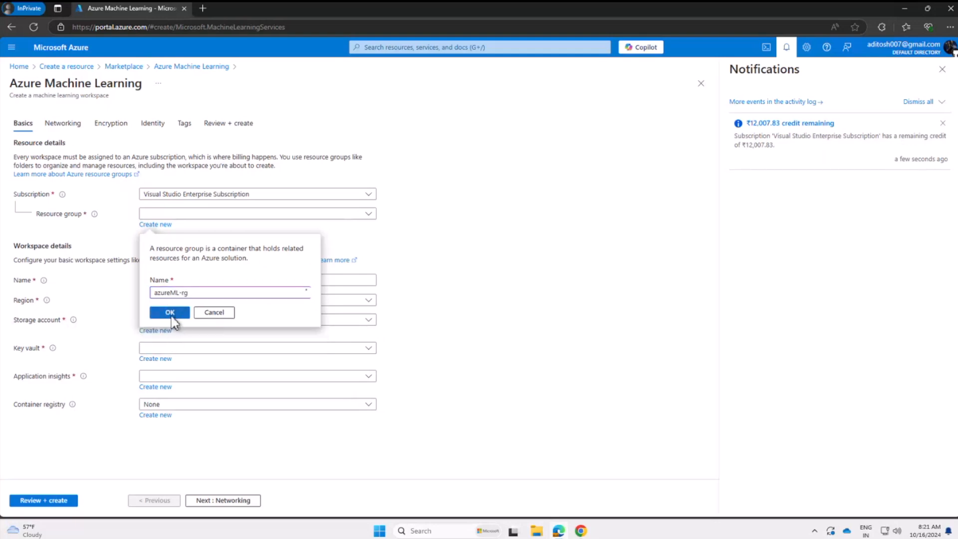
pyautogui.click(169, 312)
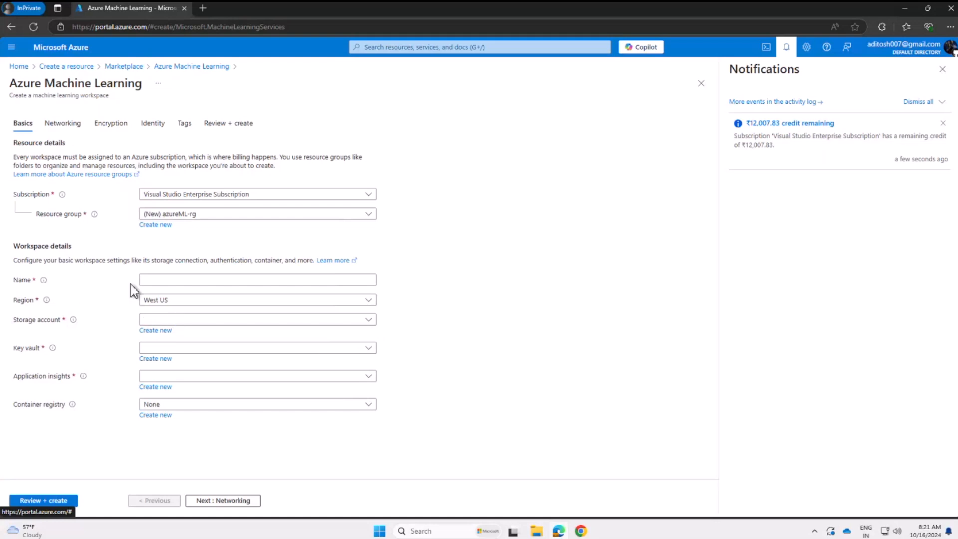
pyautogui.click(257, 280)
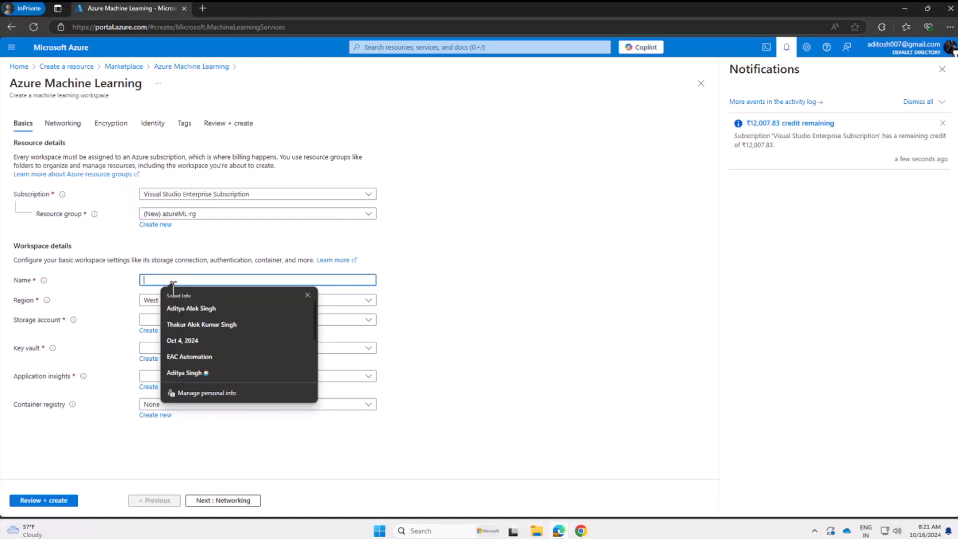
pyautogui.write('de')
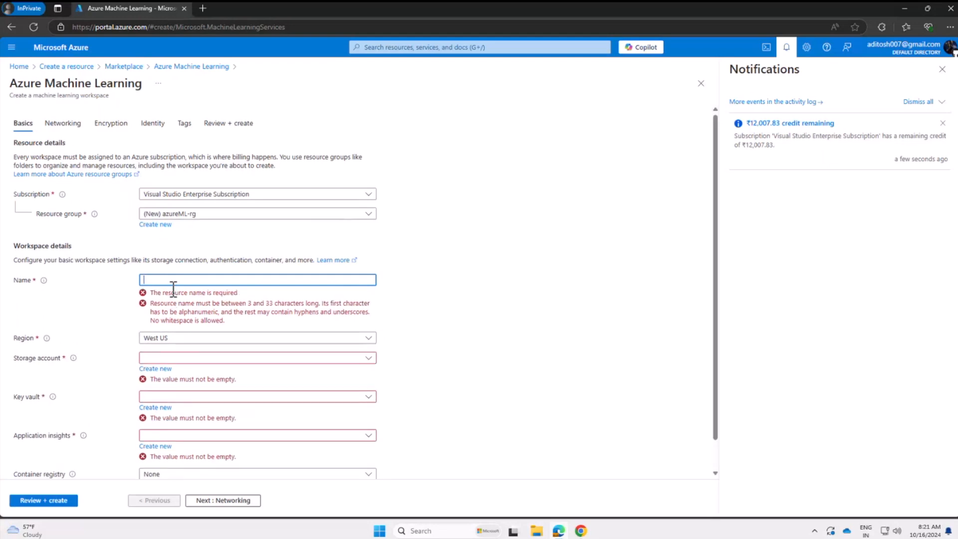
pyautogui.write('demoML')
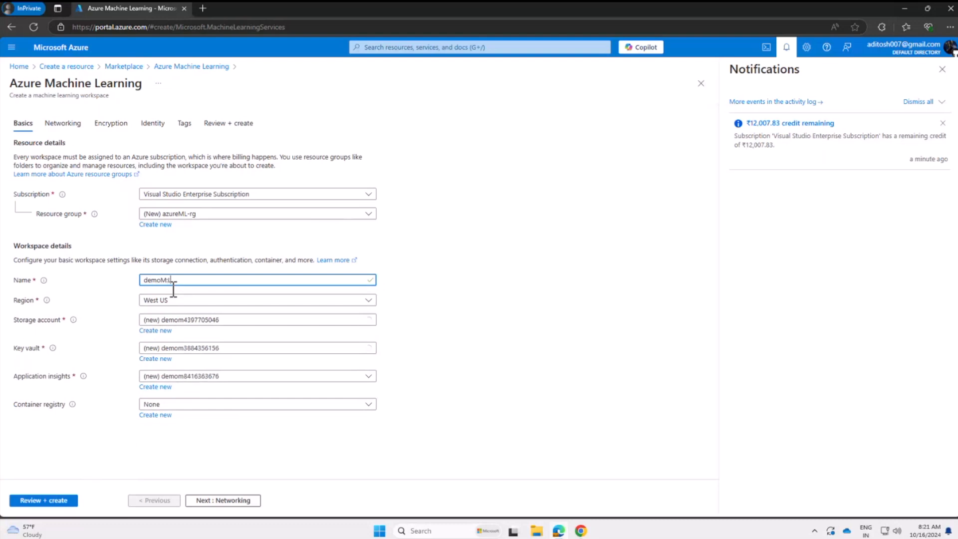
pyautogui.write('demoML')
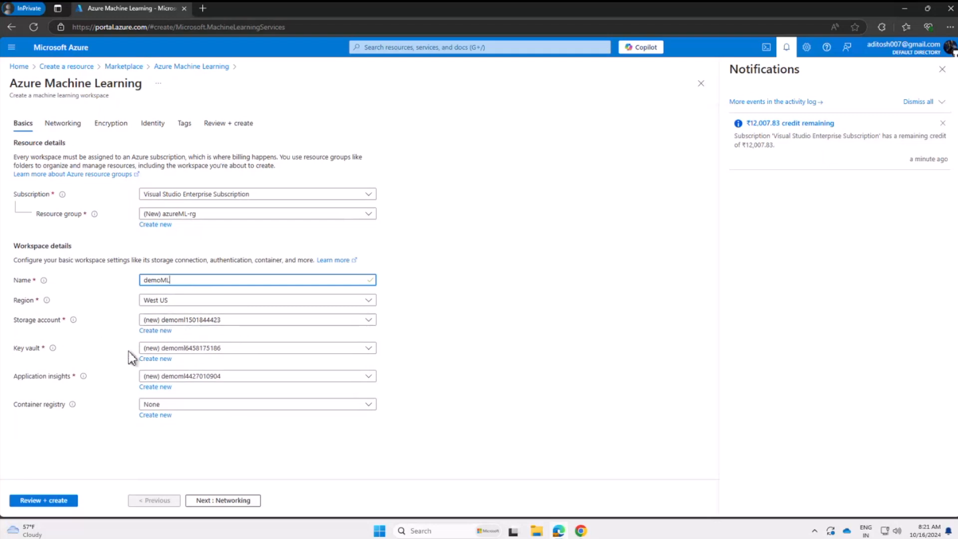
pyautogui.moveTo(52, 396)
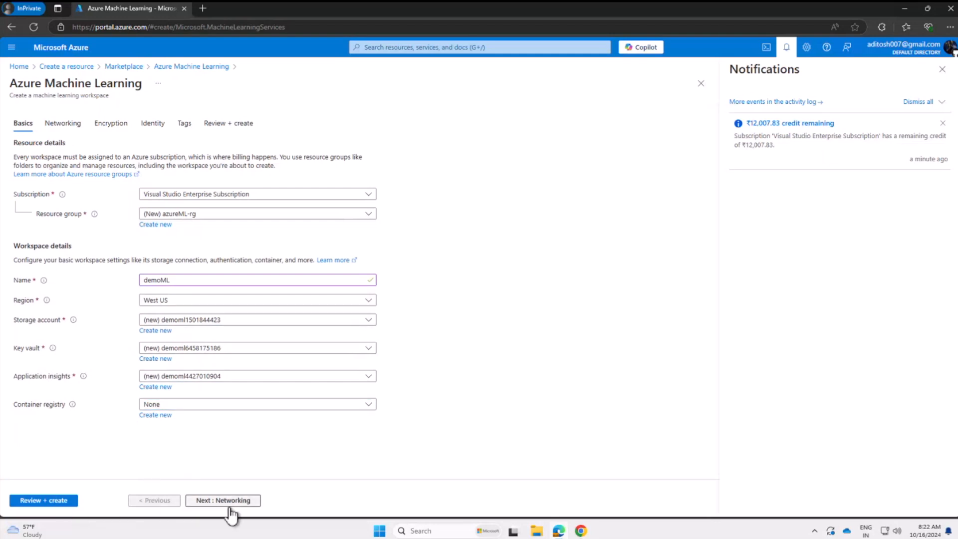
# Leave Networking, Encryption, Identity and Tags at their defaults, pass validation, and create demoML.
pyautogui.click(223, 500)
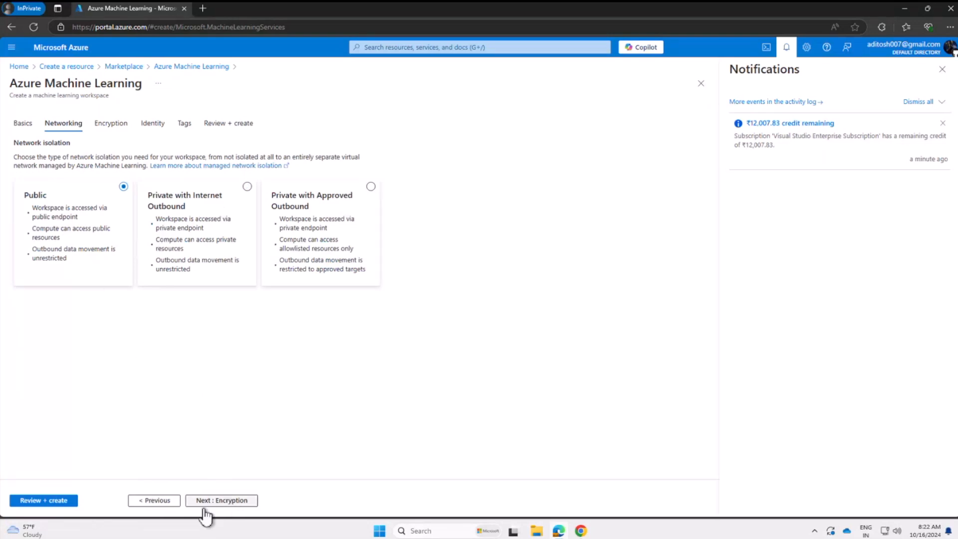
pyautogui.click(221, 500)
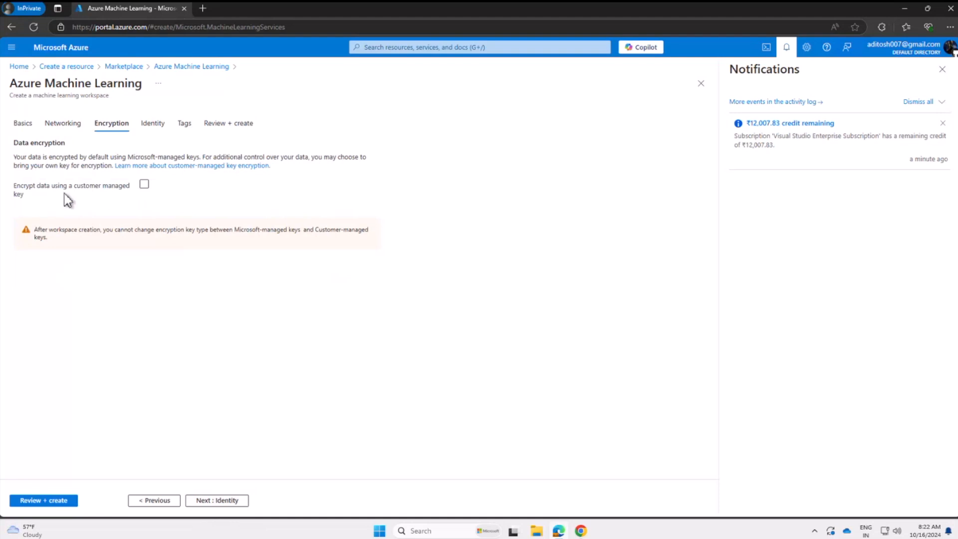
pyautogui.click(216, 500)
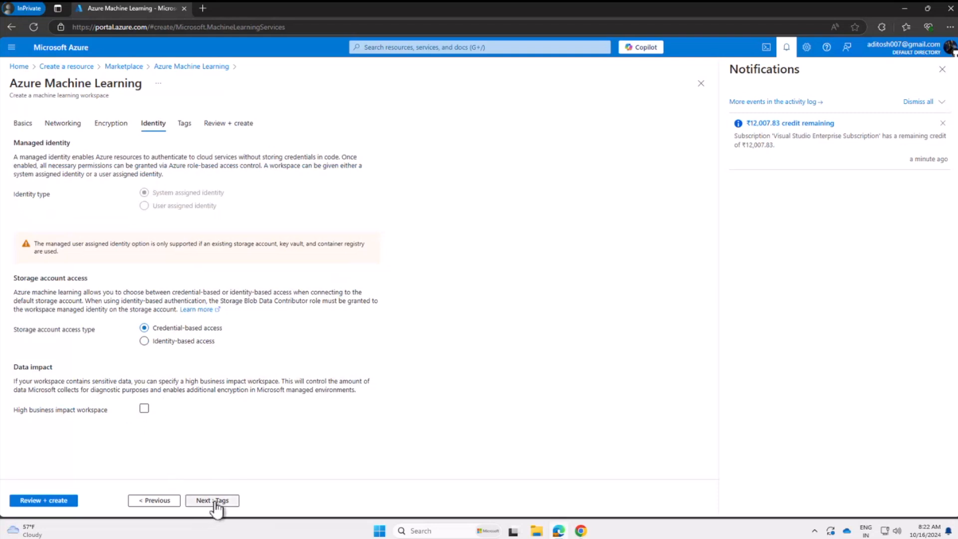
pyautogui.click(212, 500)
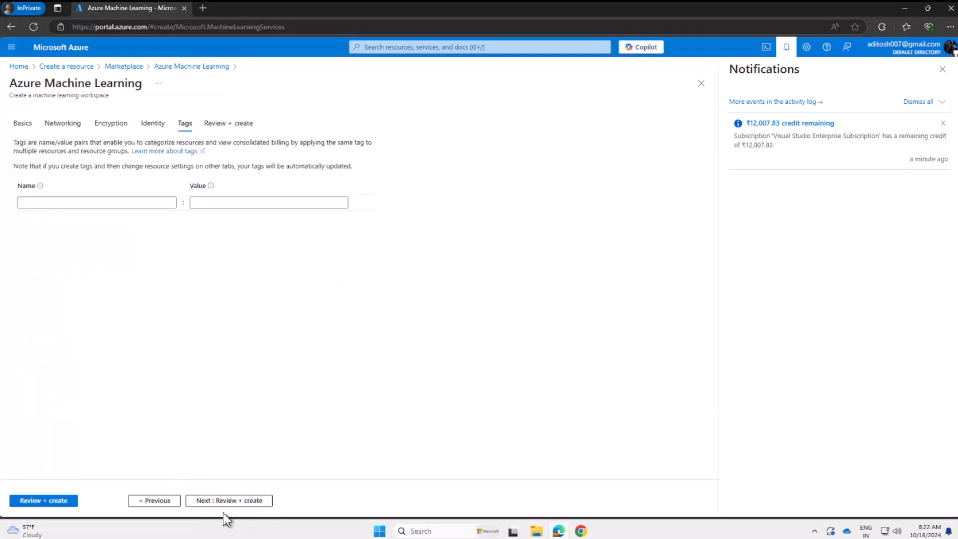
pyautogui.click(229, 500)
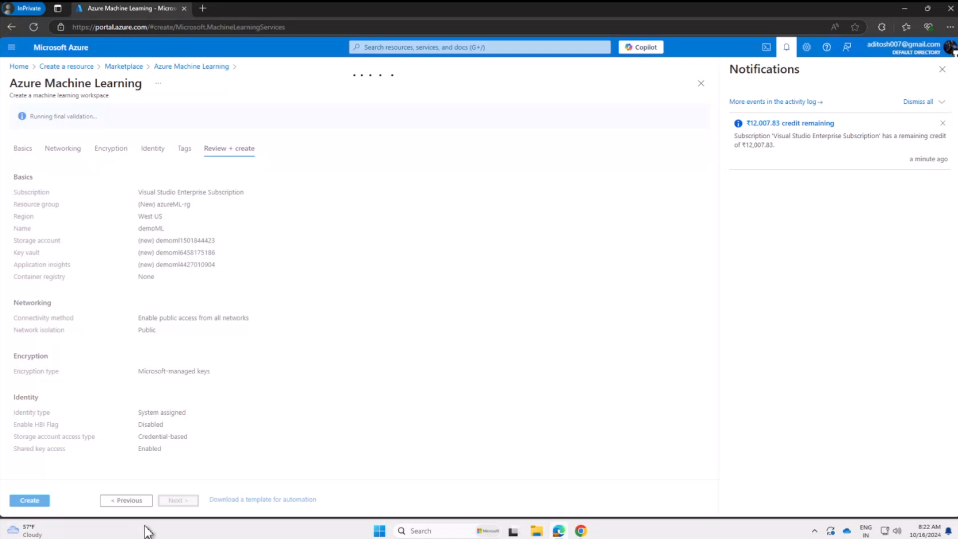
pyautogui.moveTo(951, 78)
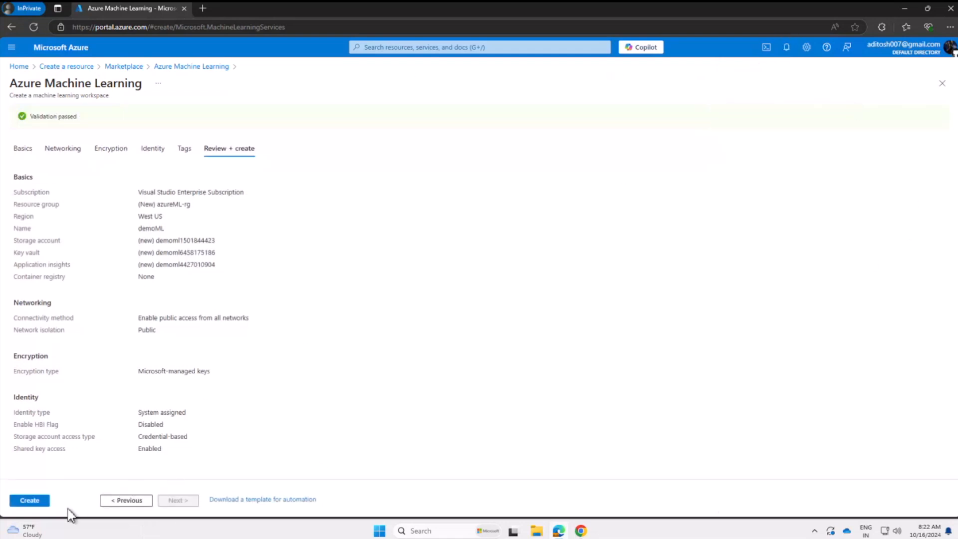
pyautogui.click(29, 500)
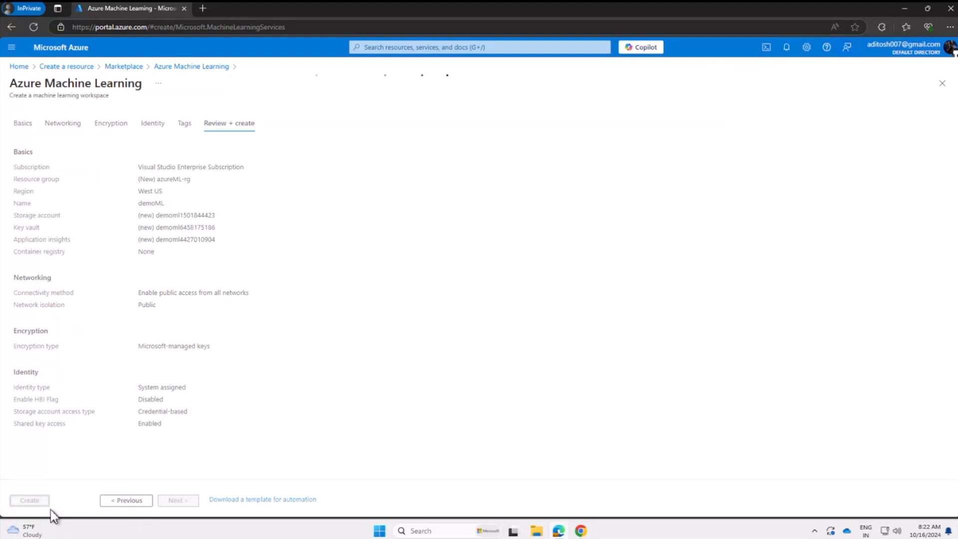
# Wait for the workspace deployment into azureML-rg to finish and view its completion overview.
pyautogui.click(30, 500)
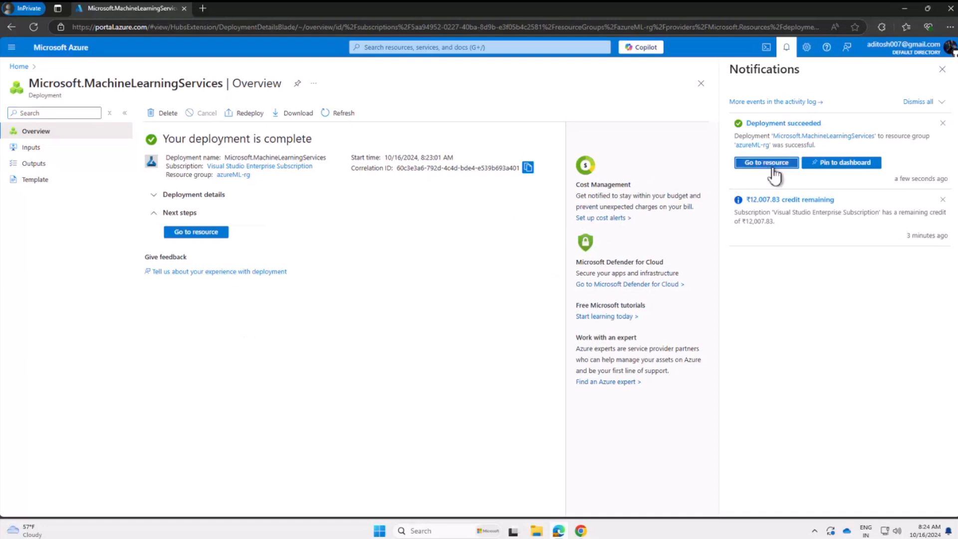
# Go to the deployed demoML resource and expand its Settings menu.
pyautogui.click(765, 161)
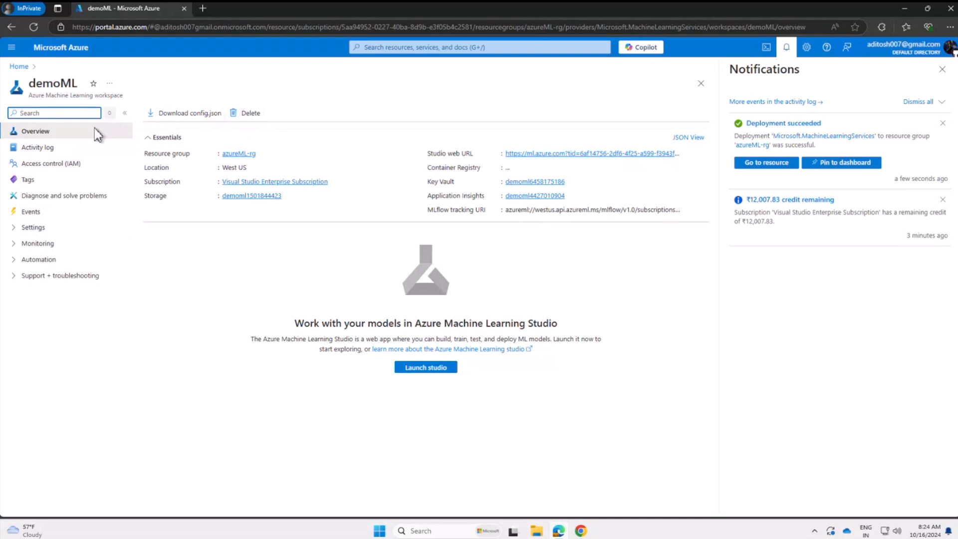
pyautogui.click(32, 227)
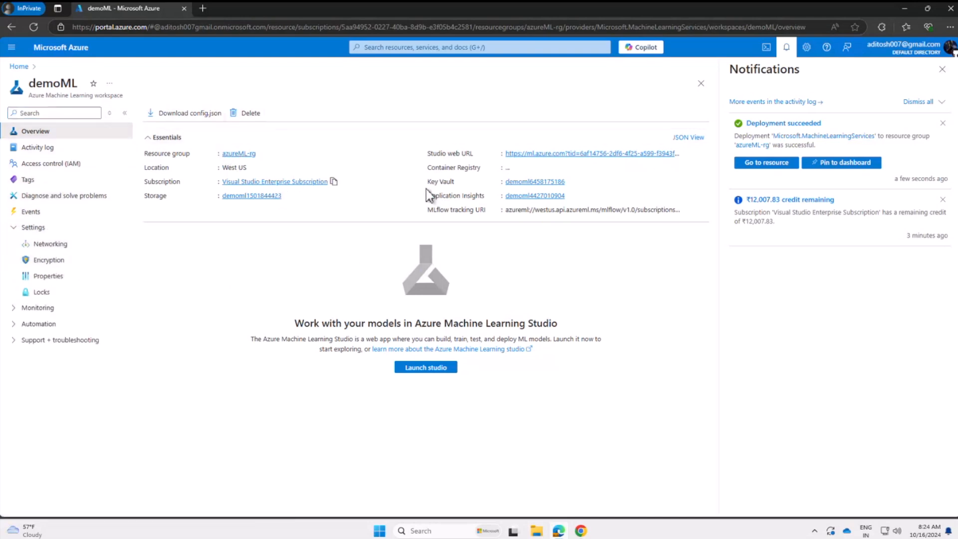
pyautogui.moveTo(403, 158)
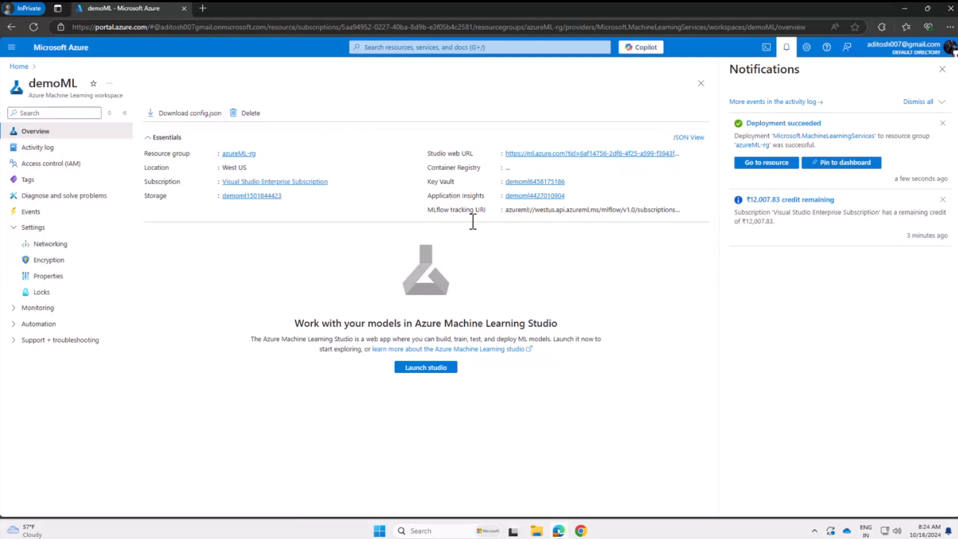
pyautogui.moveTo(504, 210); pyautogui.dragTo(620, 209)
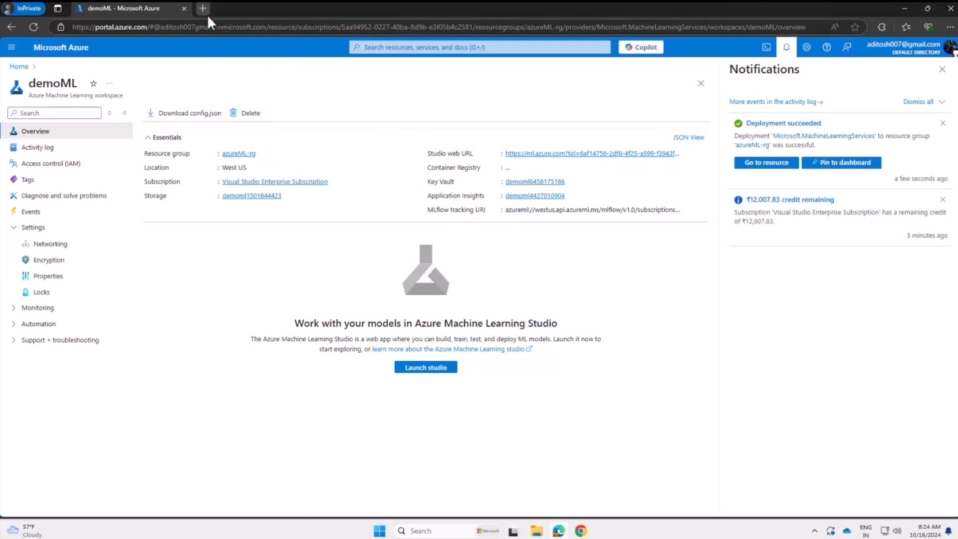
# Load ml.azure.com in a new tab to reach the Studio welcome page.
pyautogui.write('ml.')
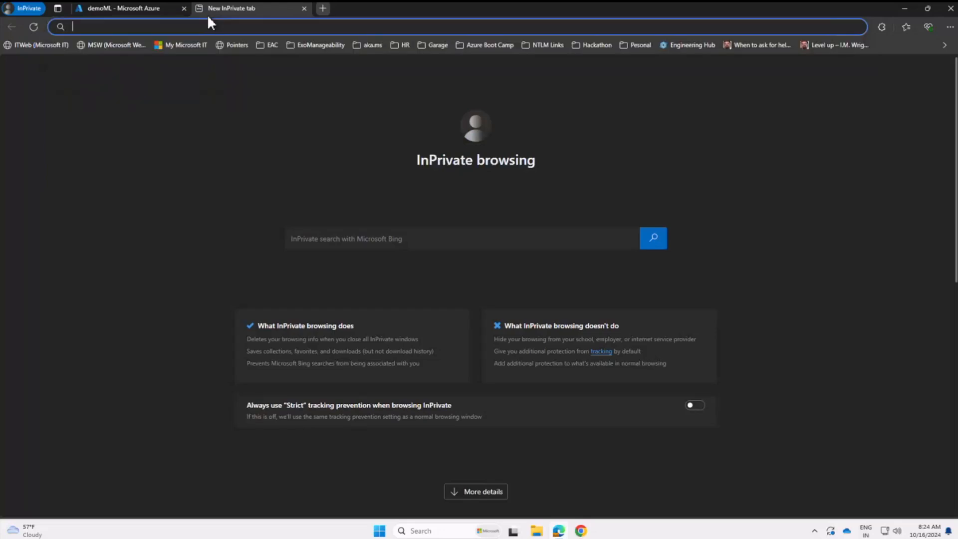
pyautogui.write('ml.')
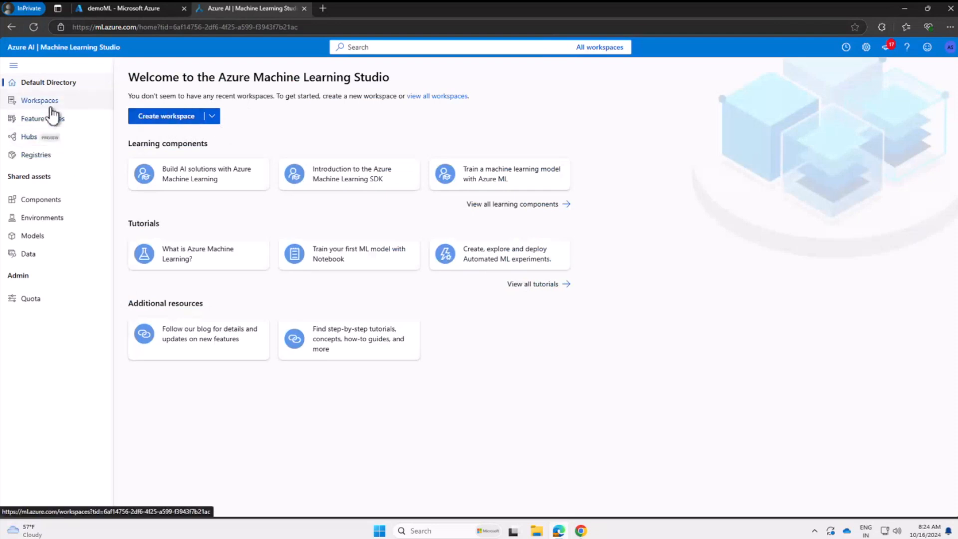
# Pick demoML from the Studio workspaces list to load its home page.
pyautogui.click(39, 101)
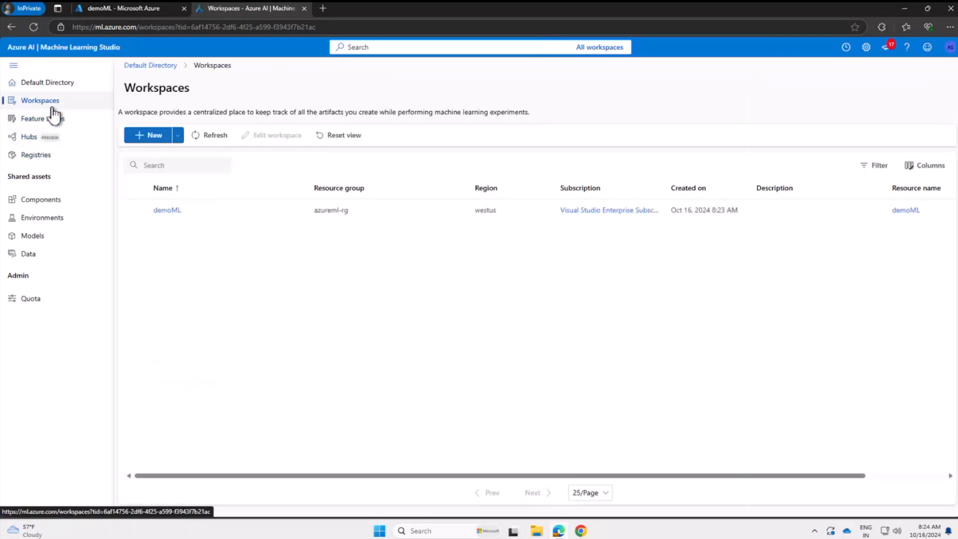
pyautogui.moveTo(173, 219)
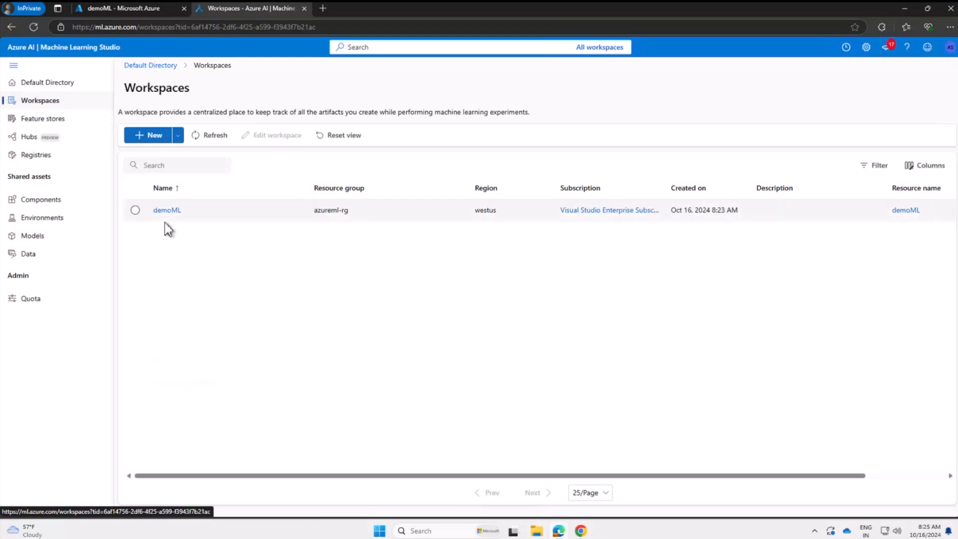
pyautogui.click(167, 210)
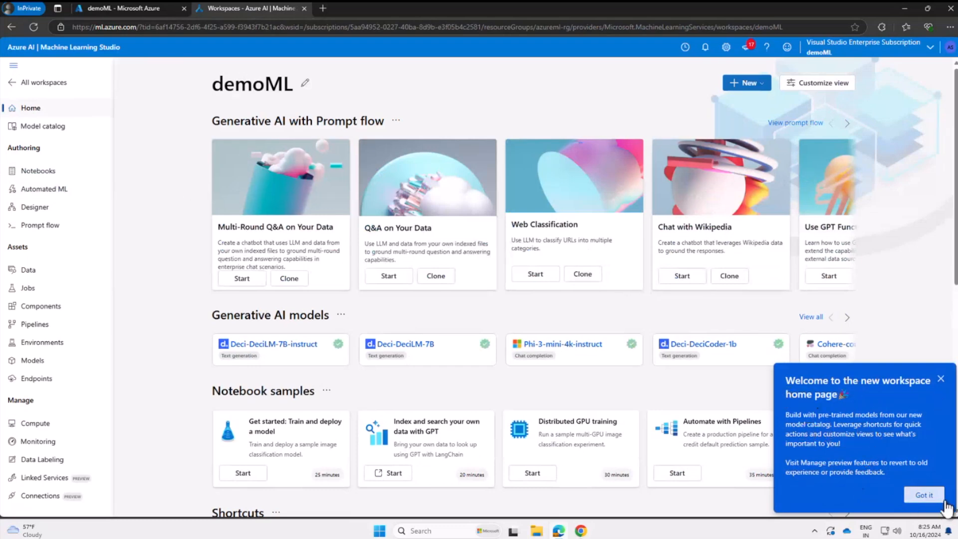
# Dismiss the welcome message, search the model catalog for 'cnn', then go to Notebooks.
pyautogui.click(923, 495)
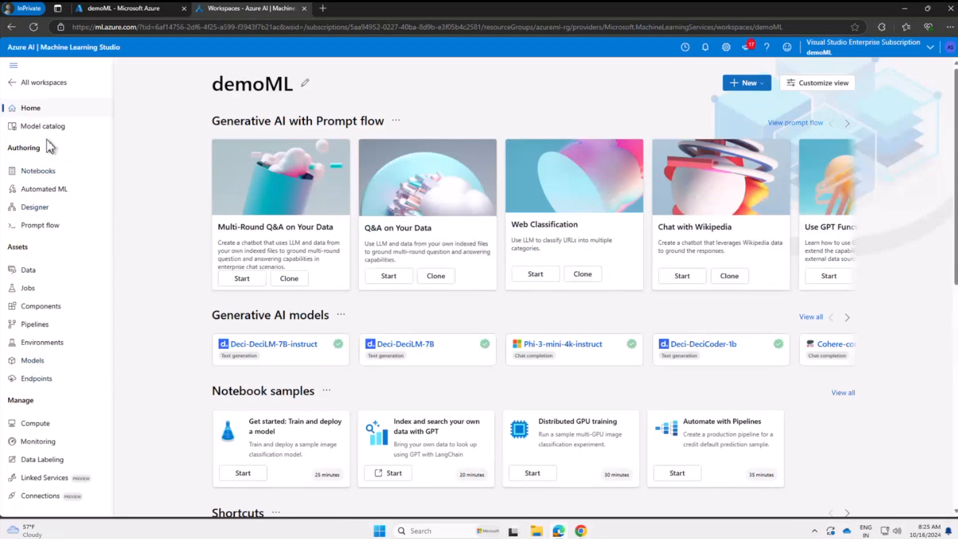
pyautogui.click(44, 126)
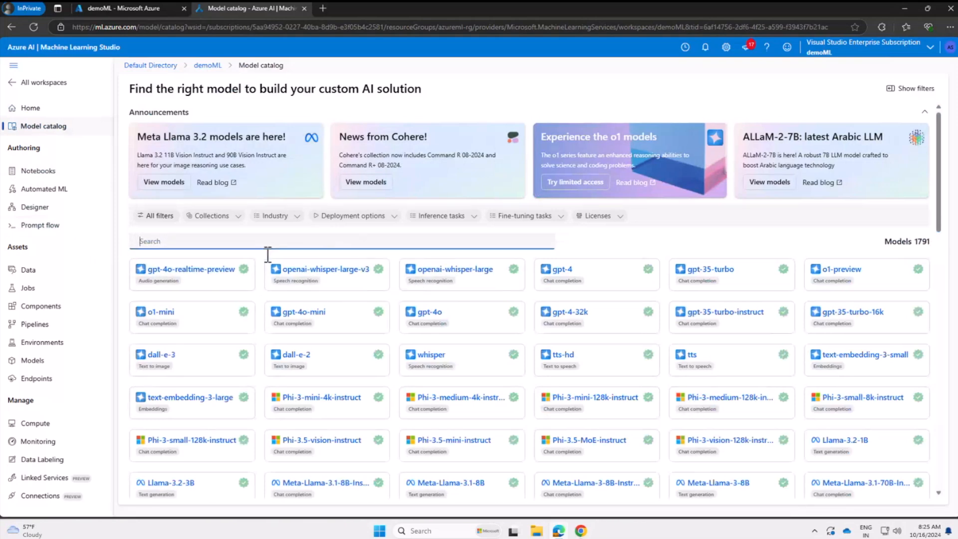
pyautogui.write('cnn')
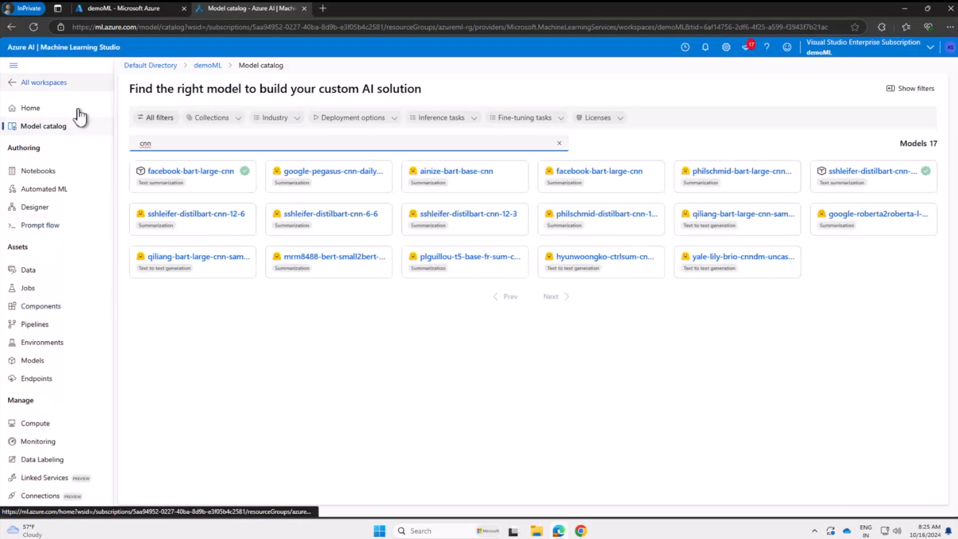
pyautogui.click(38, 171)
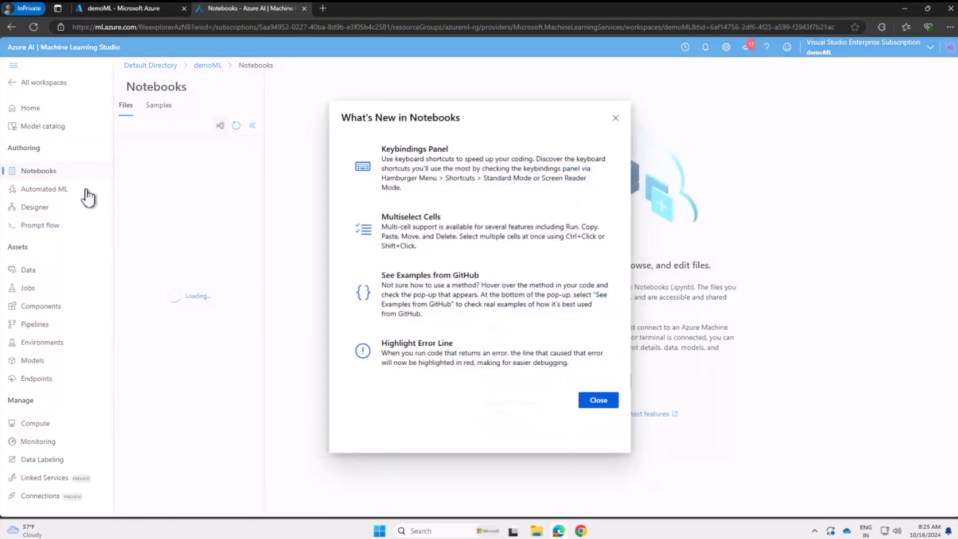
# Dismiss the Notebooks notice, visit Automated ML, Designer and Prompt flow, then open Data assets.
pyautogui.click(597, 400)
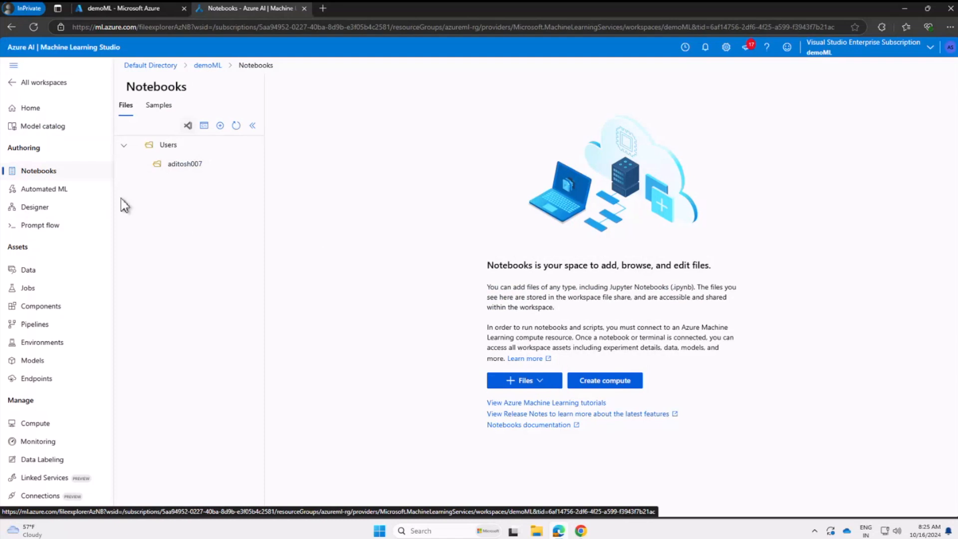
pyautogui.click(44, 188)
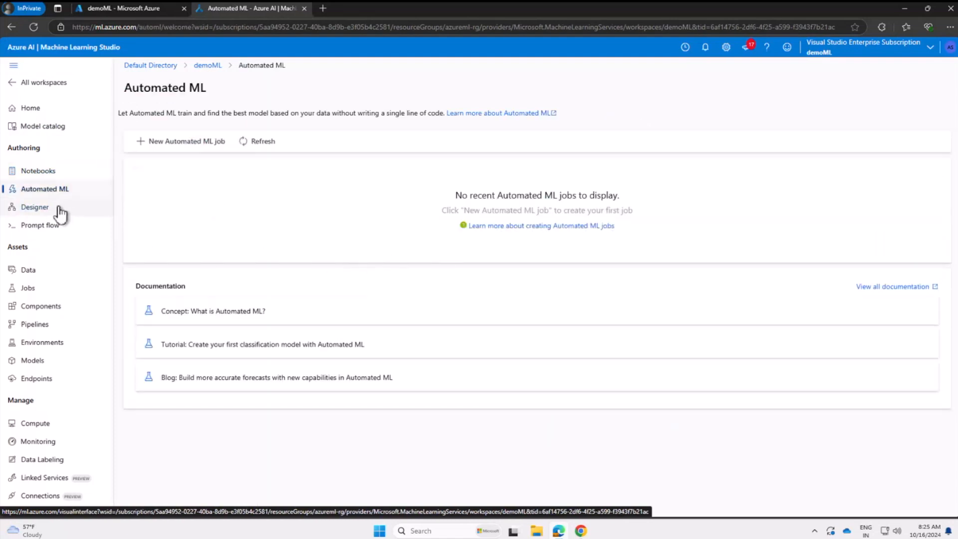
pyautogui.click(35, 207)
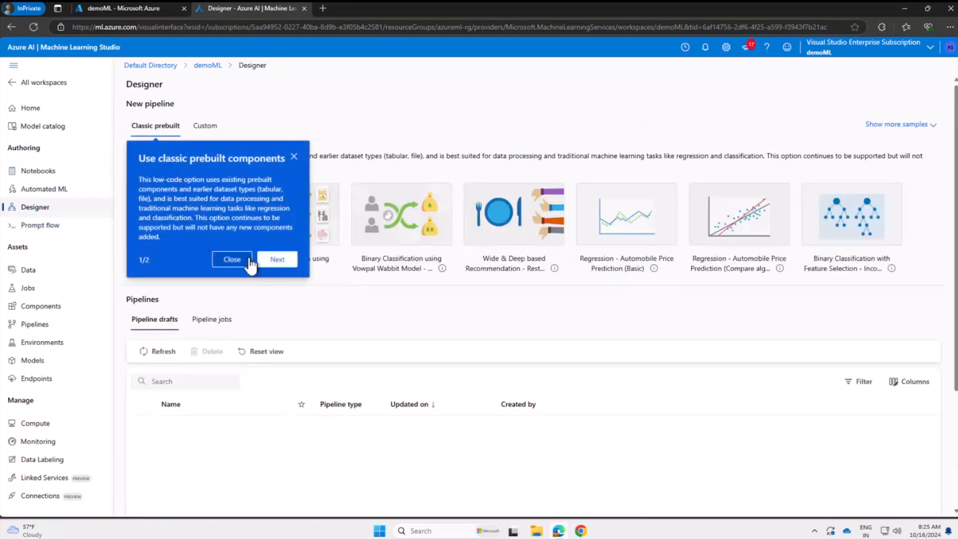
pyautogui.click(41, 225)
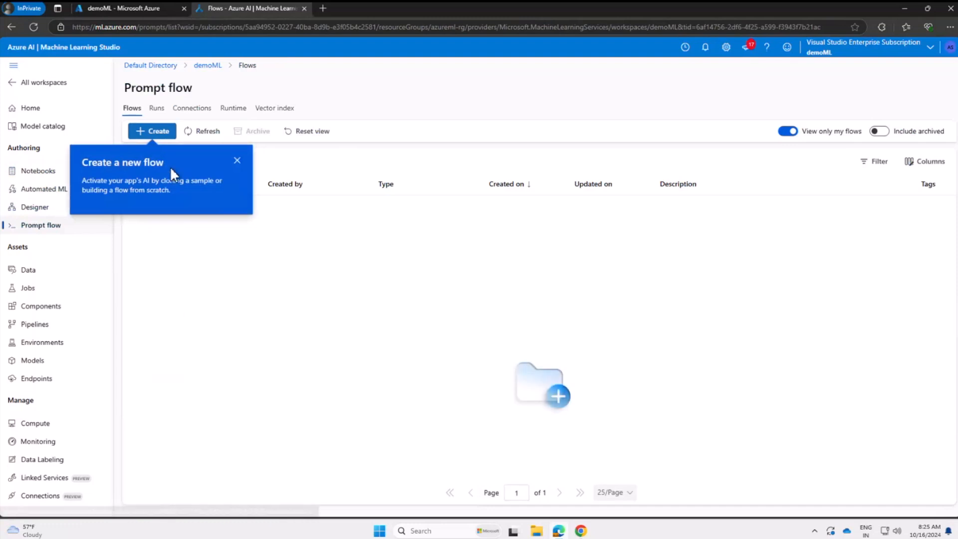
pyautogui.click(237, 160)
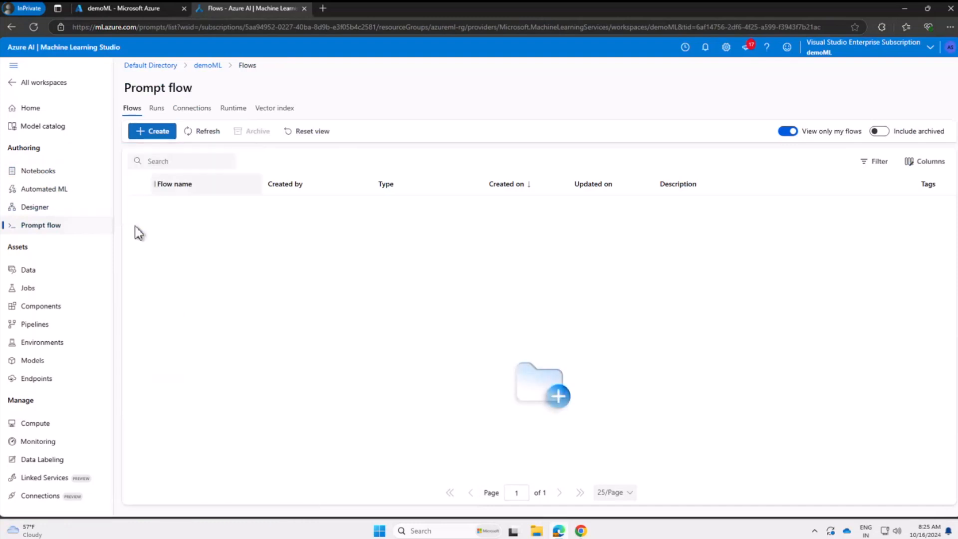
pyautogui.click(28, 270)
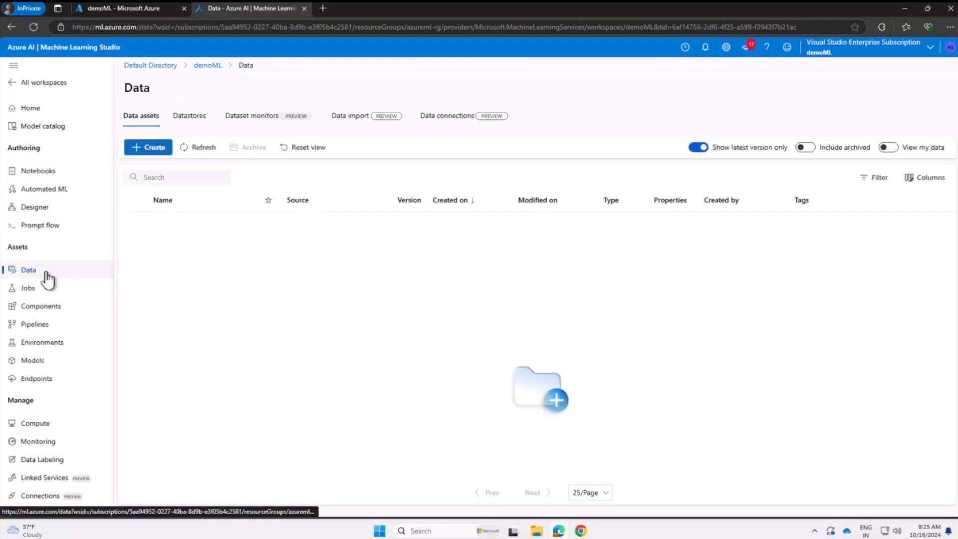
# Visit Jobs, Components and Pipelines, then select the python-sdk-v2 environment under Environments.
pyautogui.click(28, 288)
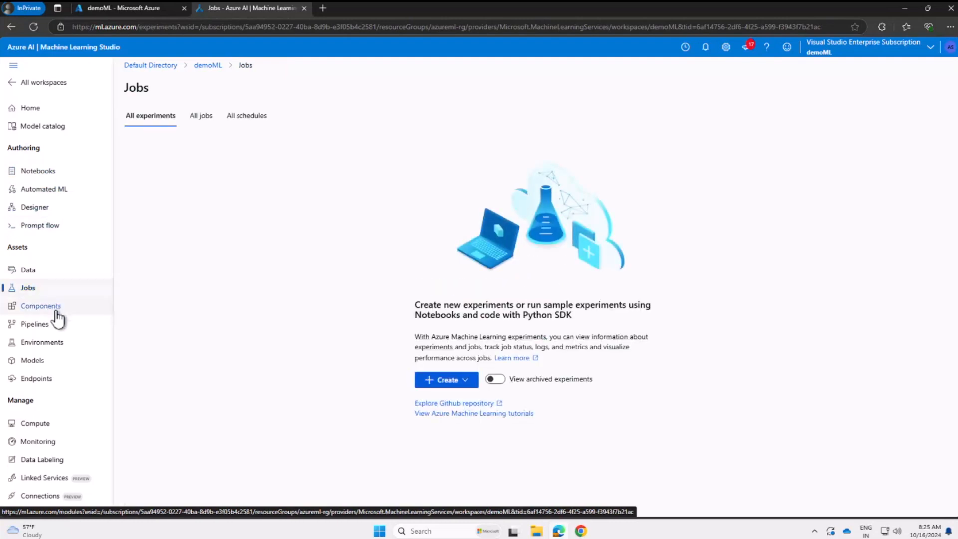
pyautogui.click(41, 305)
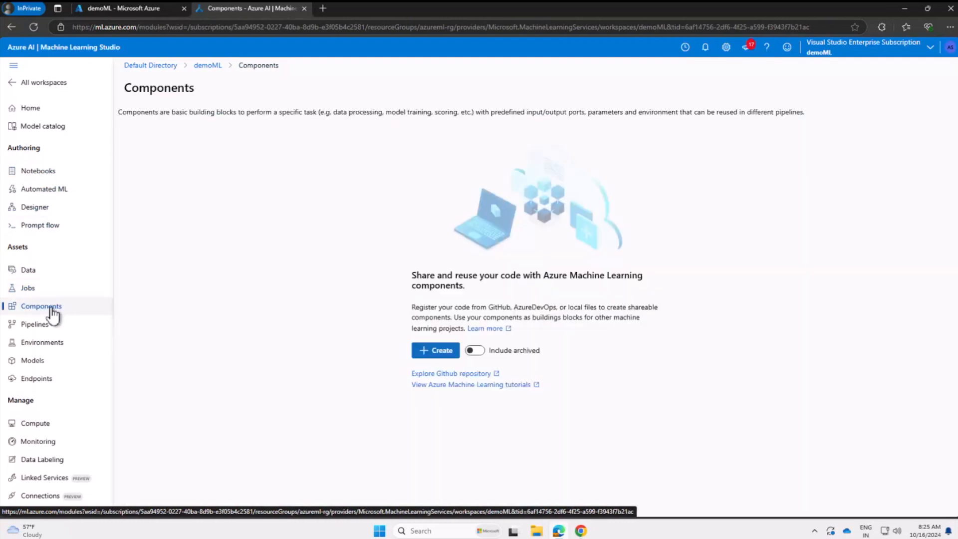
pyautogui.click(35, 323)
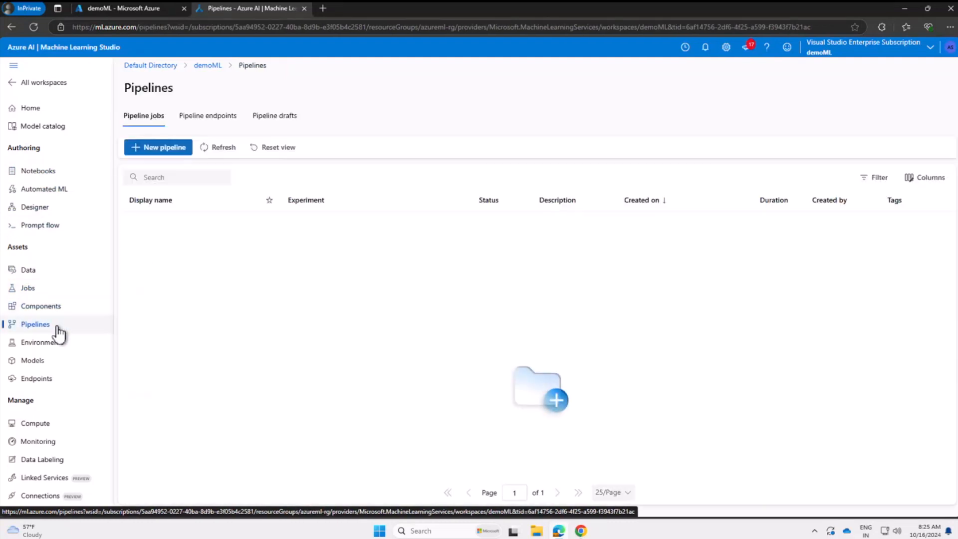
pyautogui.click(43, 342)
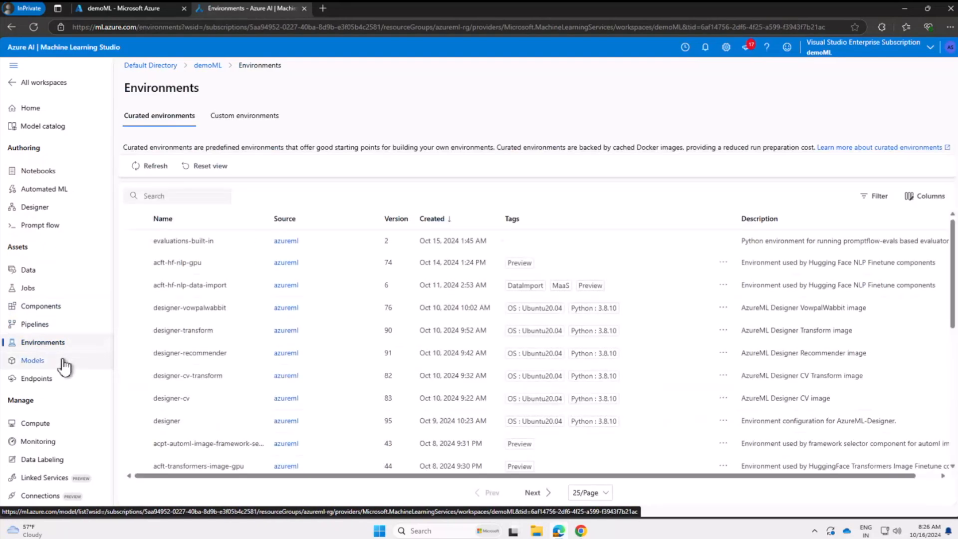
pyautogui.scroll(-3)
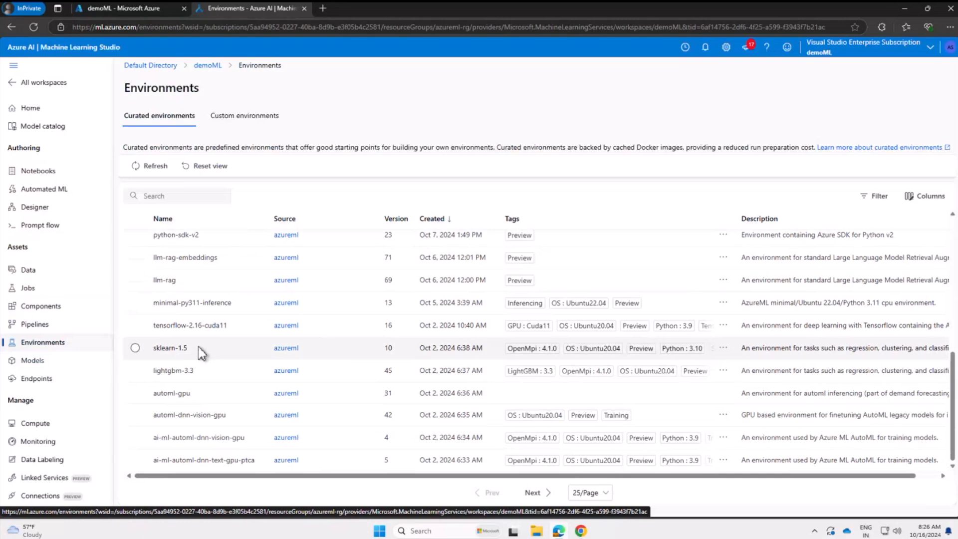
pyautogui.click(135, 348)
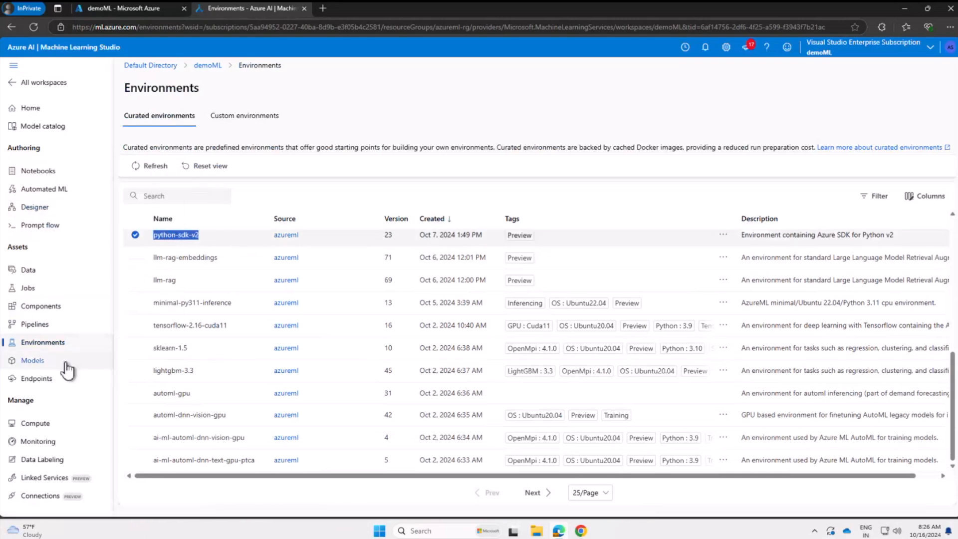
# Visit the Models and Endpoints pages, ending on the empty Compute page.
pyautogui.click(33, 359)
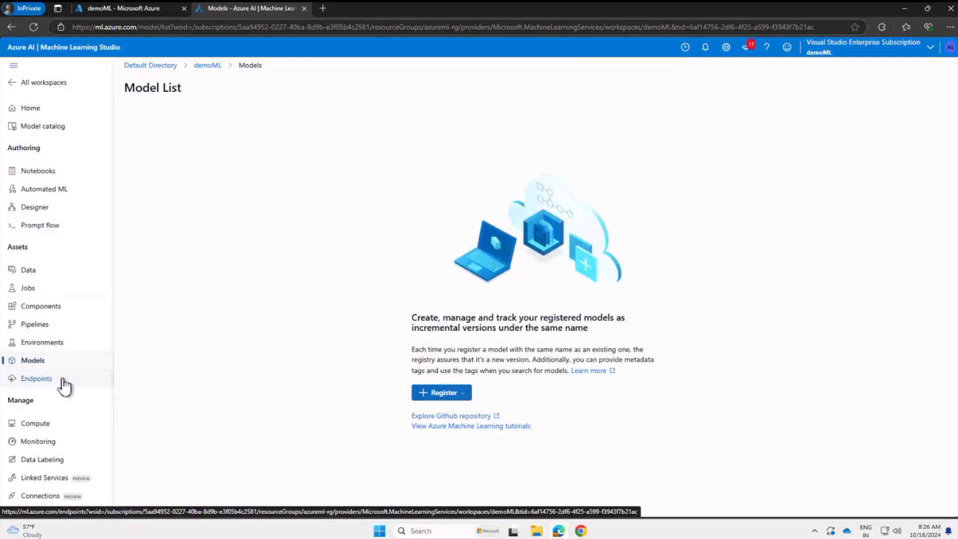
pyautogui.click(36, 378)
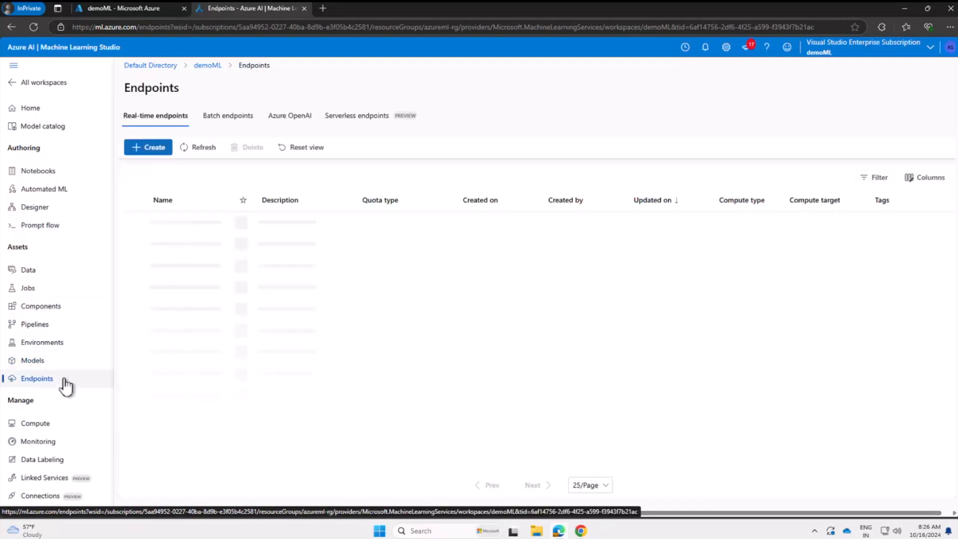
pyautogui.click(35, 423)
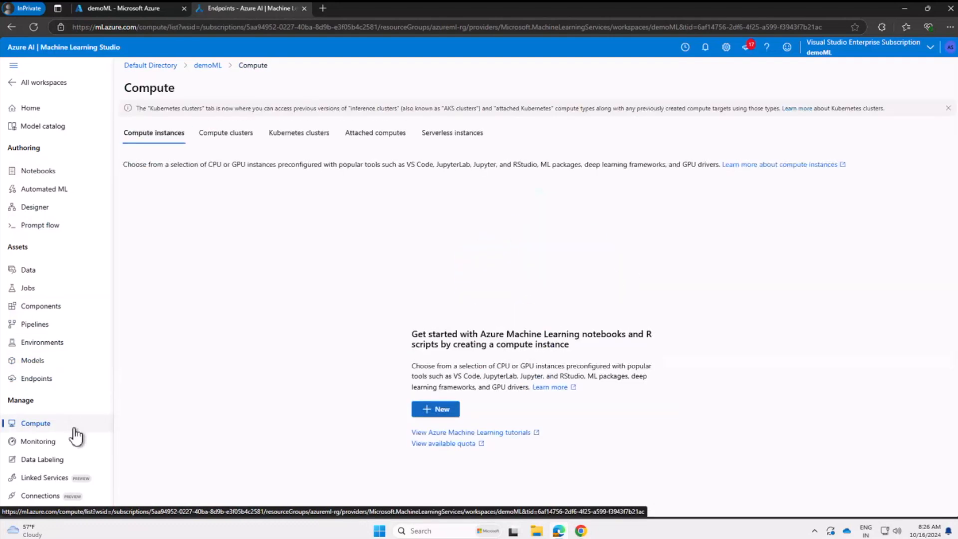
# Visit Monitoring, Data Labeling and Linked Services, ending on the empty Connections page.
pyautogui.click(38, 441)
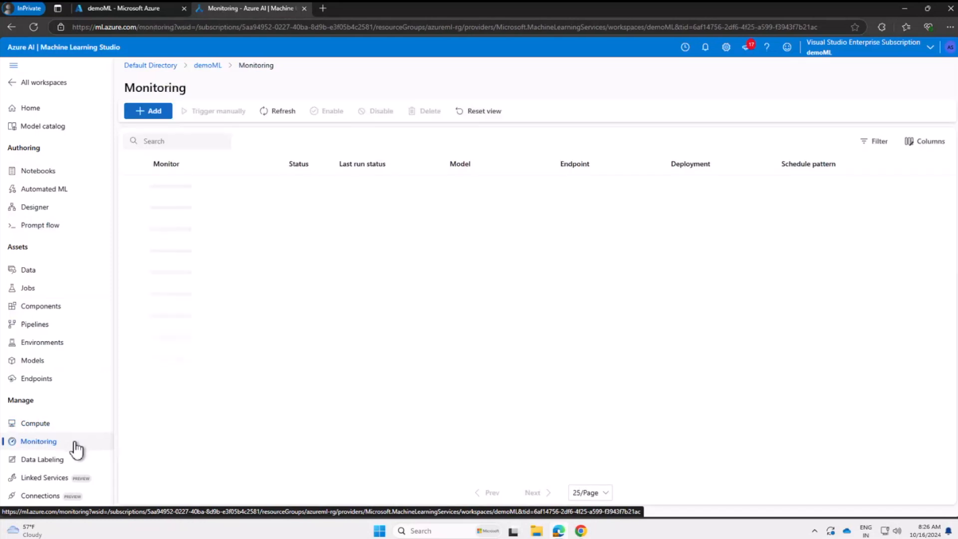
pyautogui.click(41, 459)
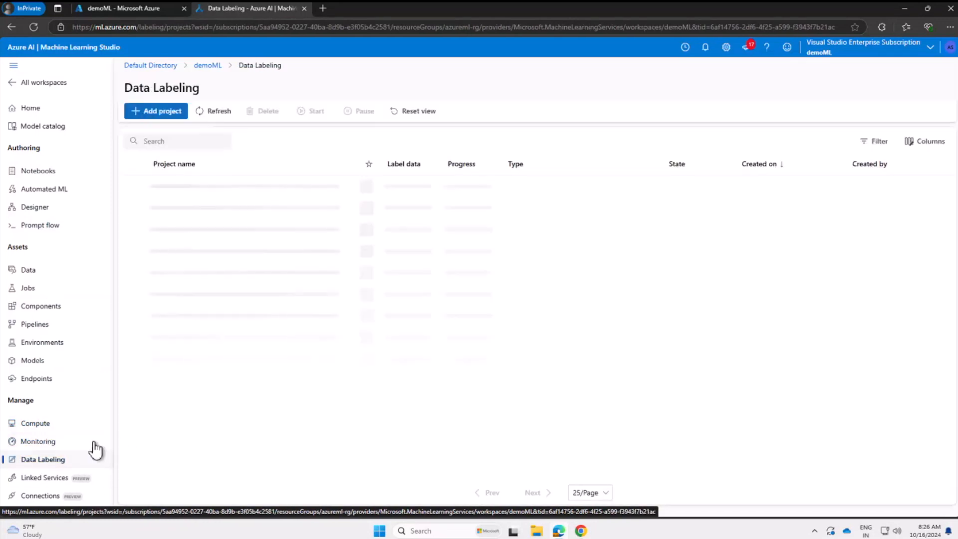
pyautogui.click(44, 477)
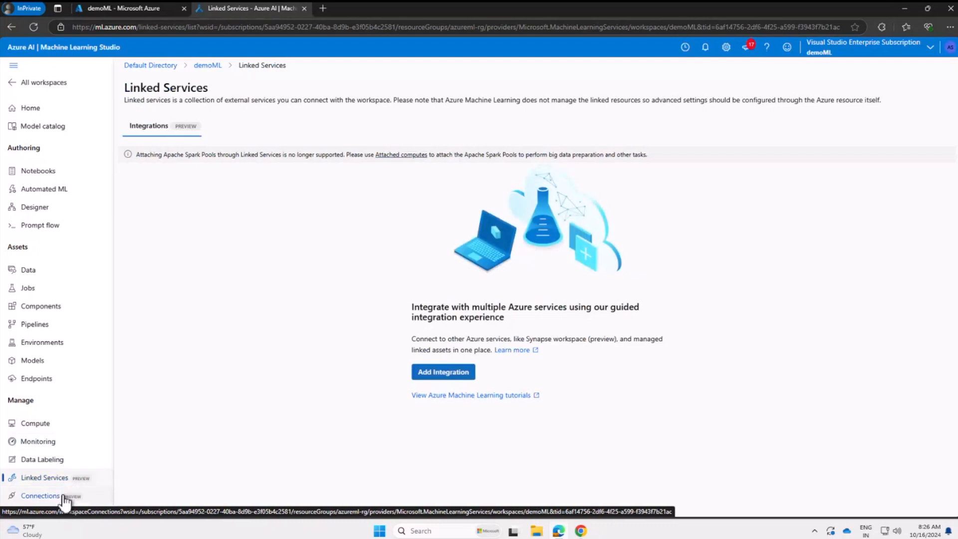
pyautogui.click(41, 495)
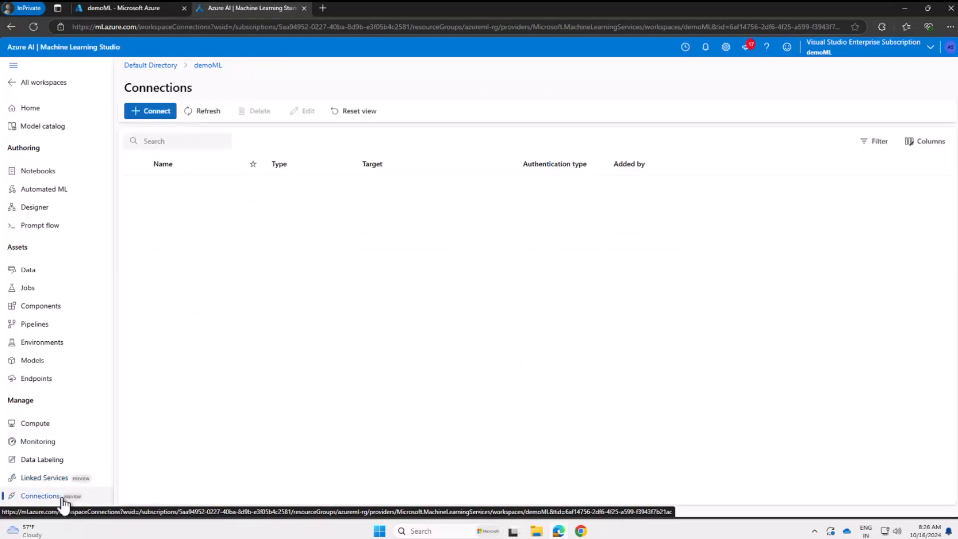